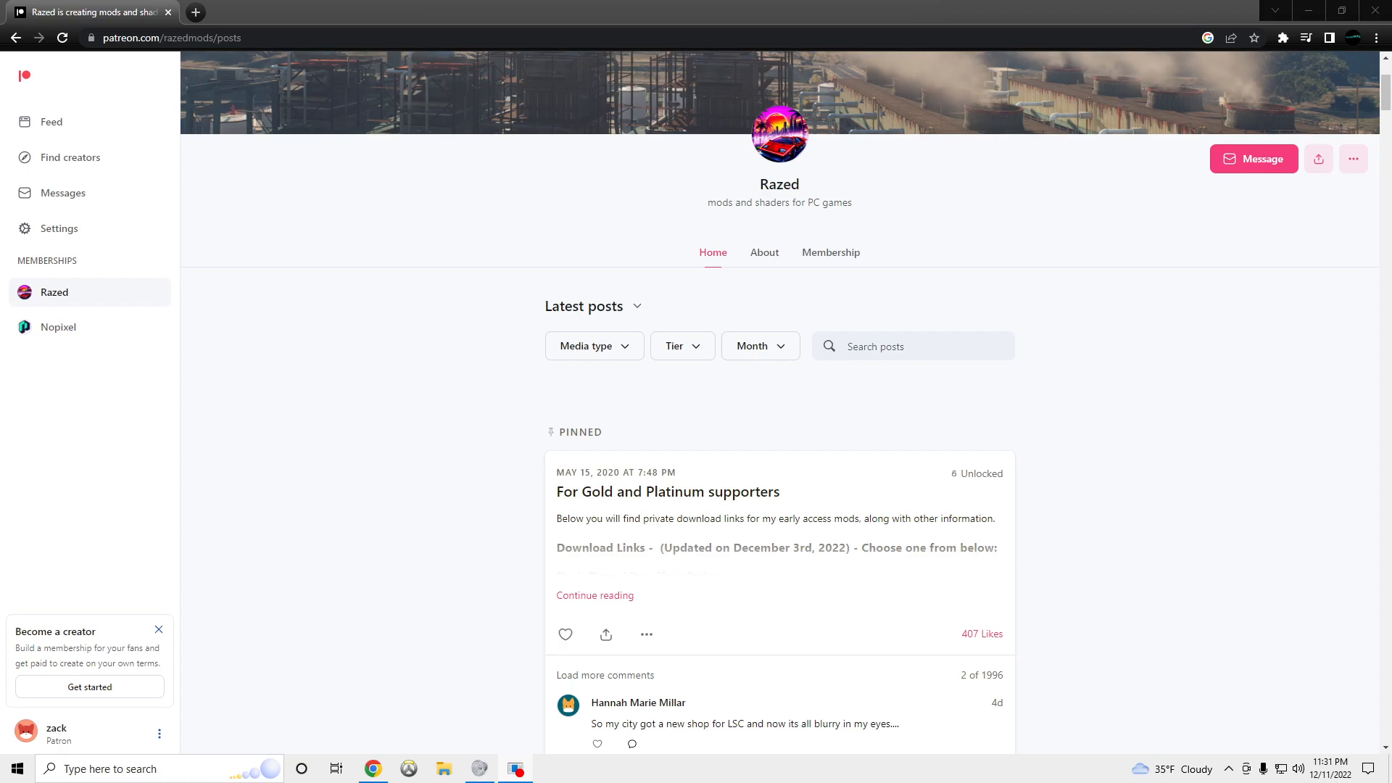
- Scroll through Razed's Patreon posts to the latest update, then minimize the browser
scroll(down, 3)
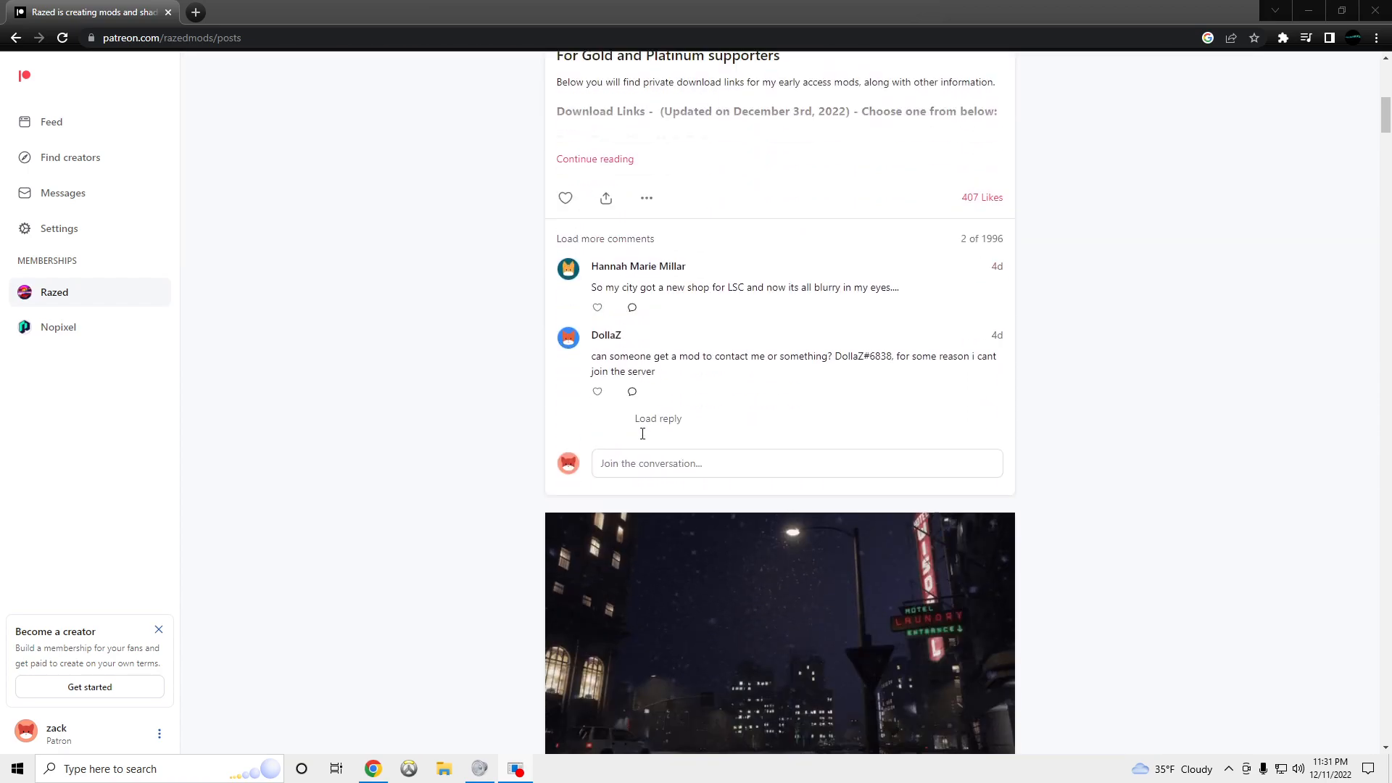
scroll(down, 3)
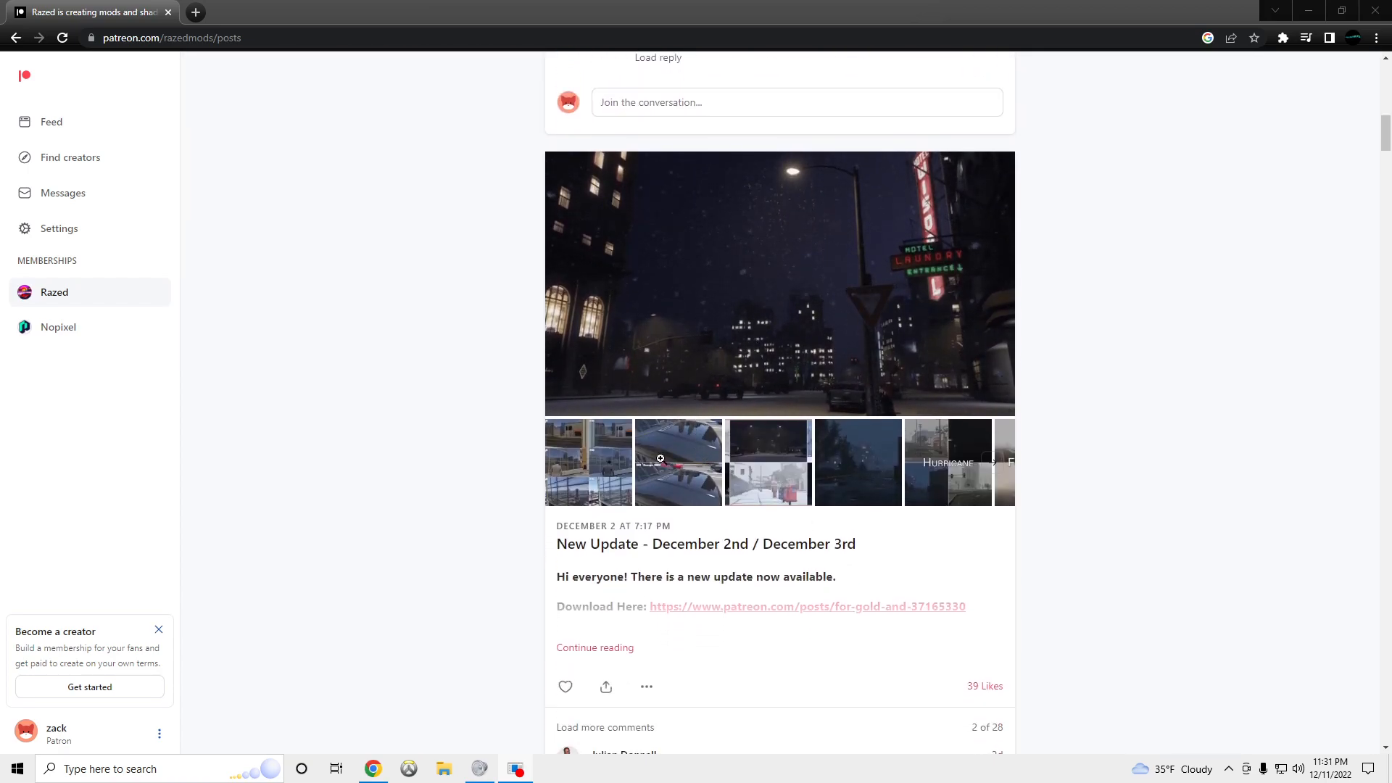
click(595, 646)
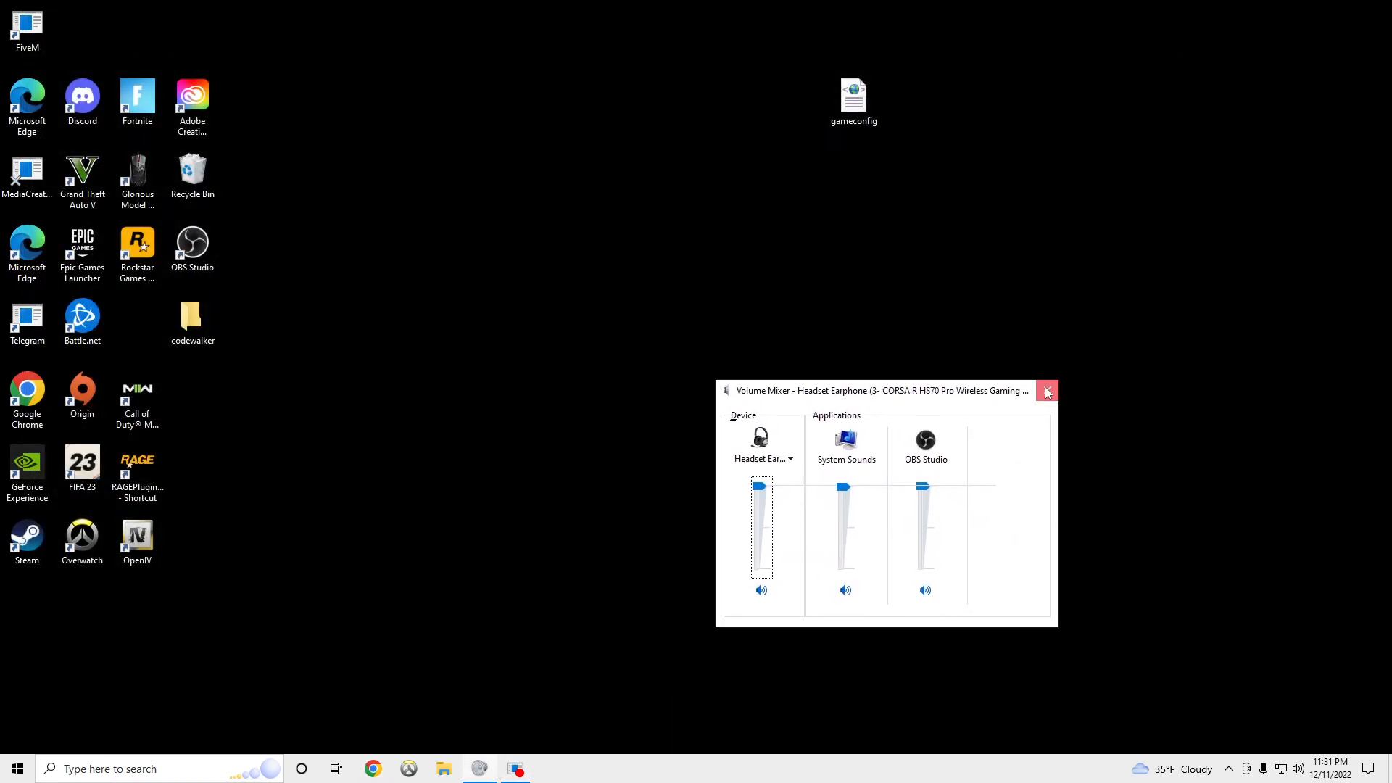
- In Downloads, bring up extraction options for the NVE - FiveM Package archive
click(1045, 390)
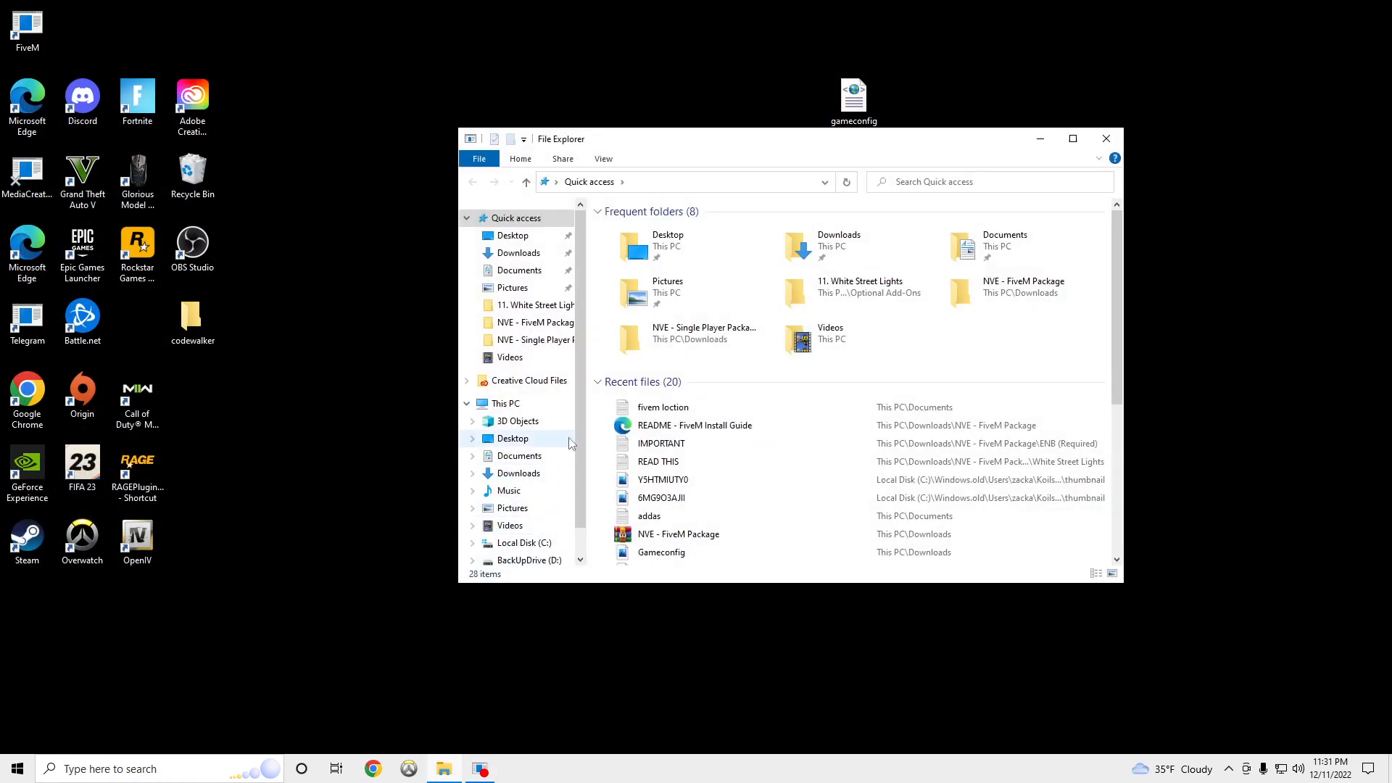
click(519, 252)
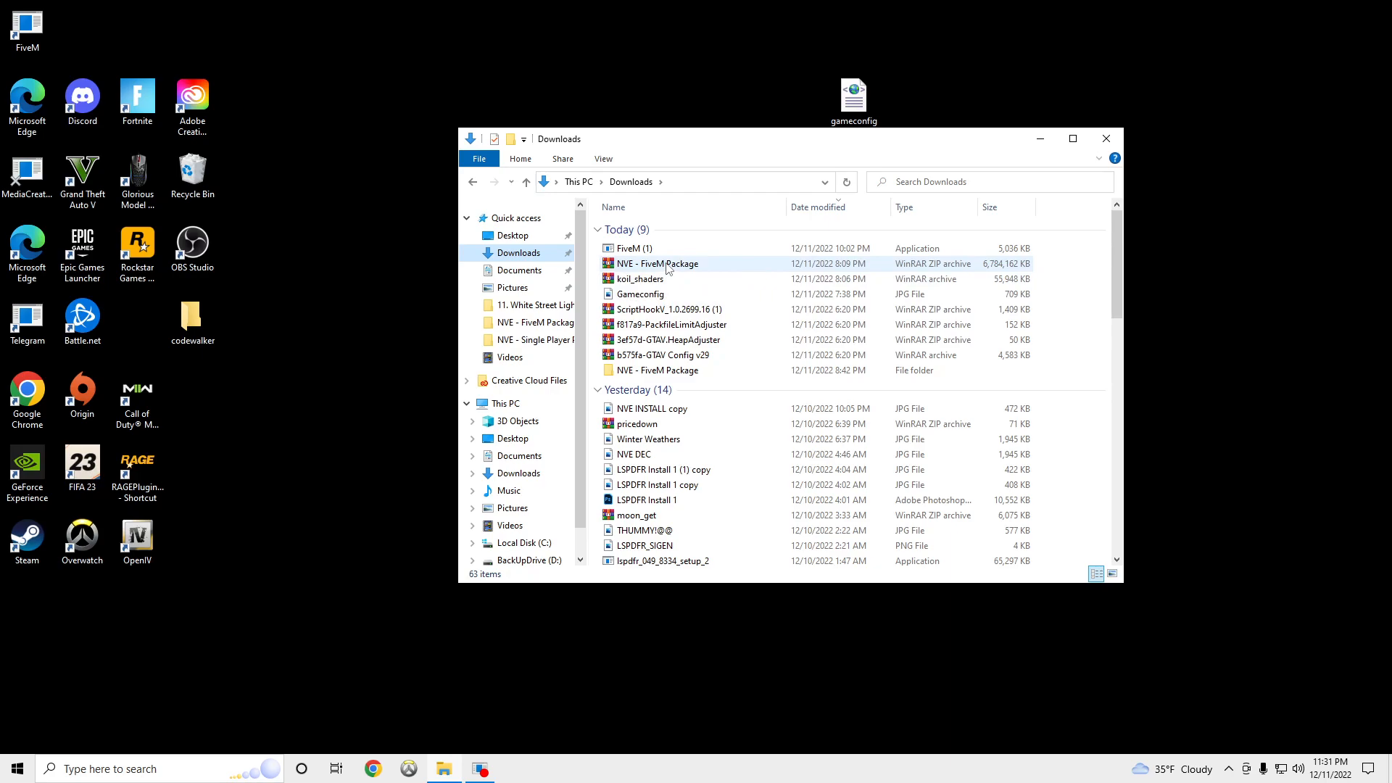
right_click(657, 264)
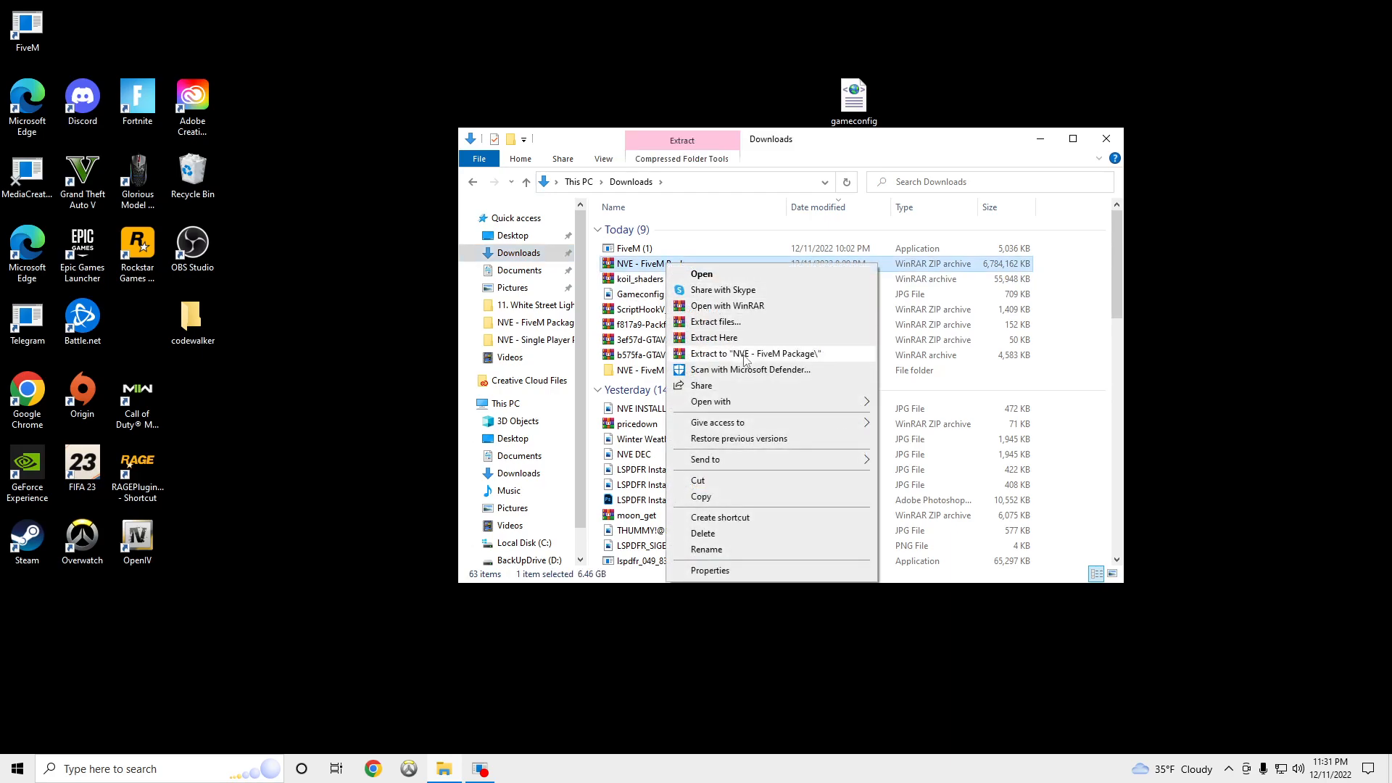
mouse_move(713, 338)
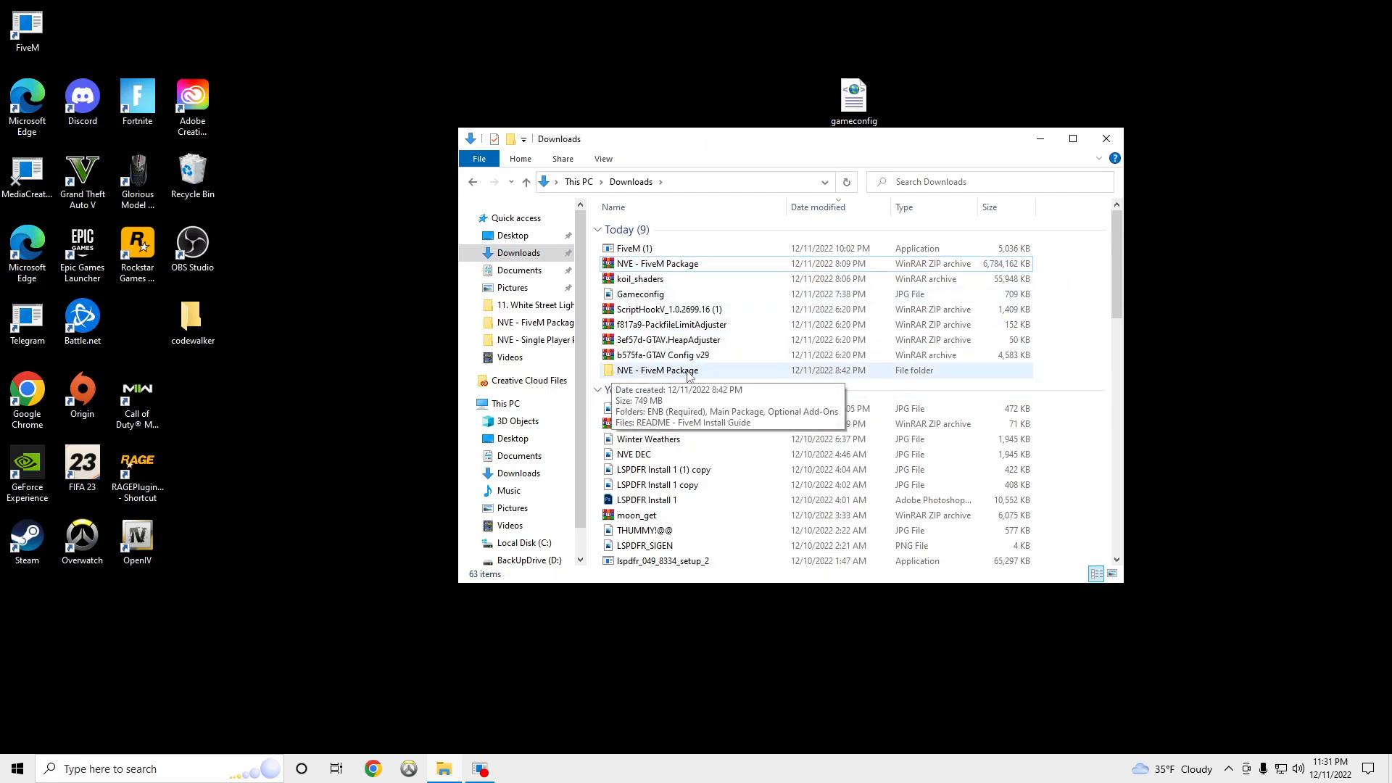
- From the extracted NVE - FiveM Package folder, view the README - FiveM Install Guide
double_click(659, 370)
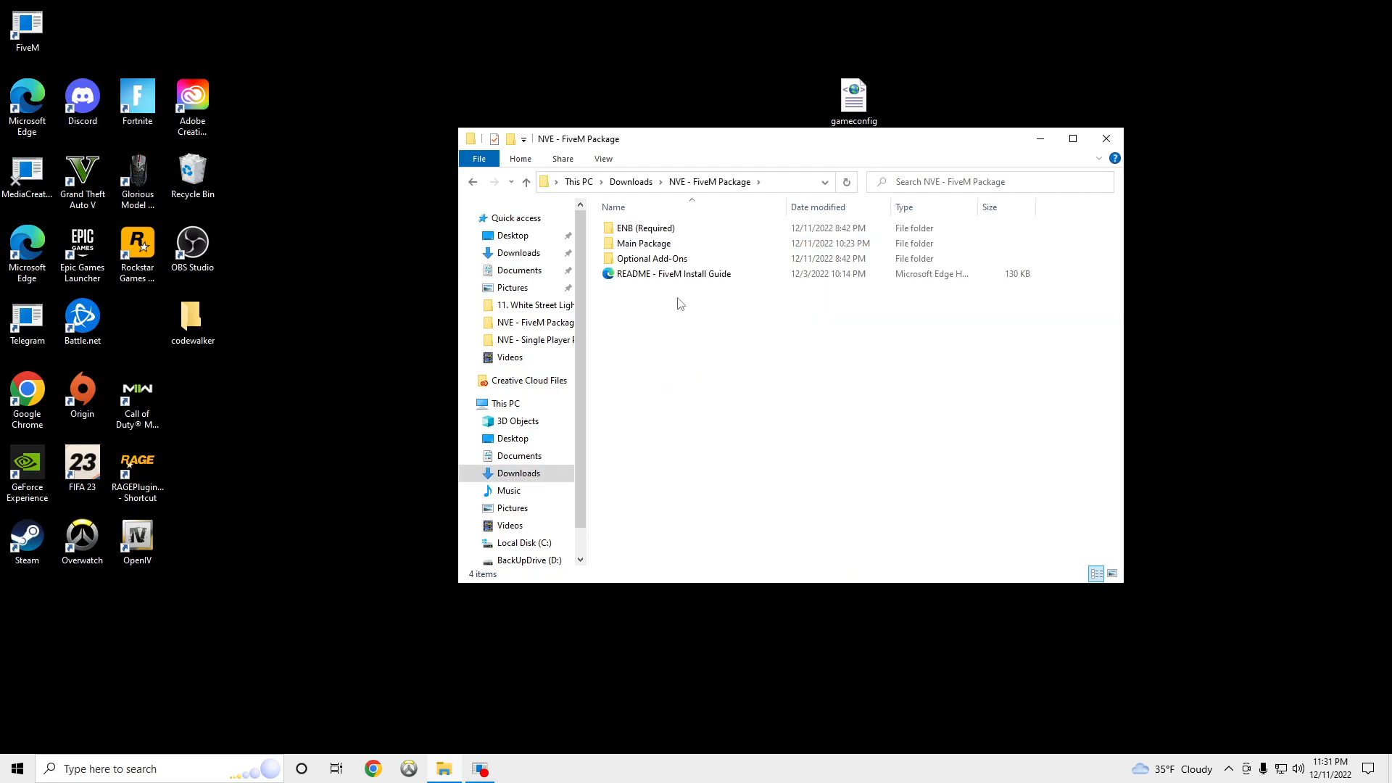
double_click(679, 274)
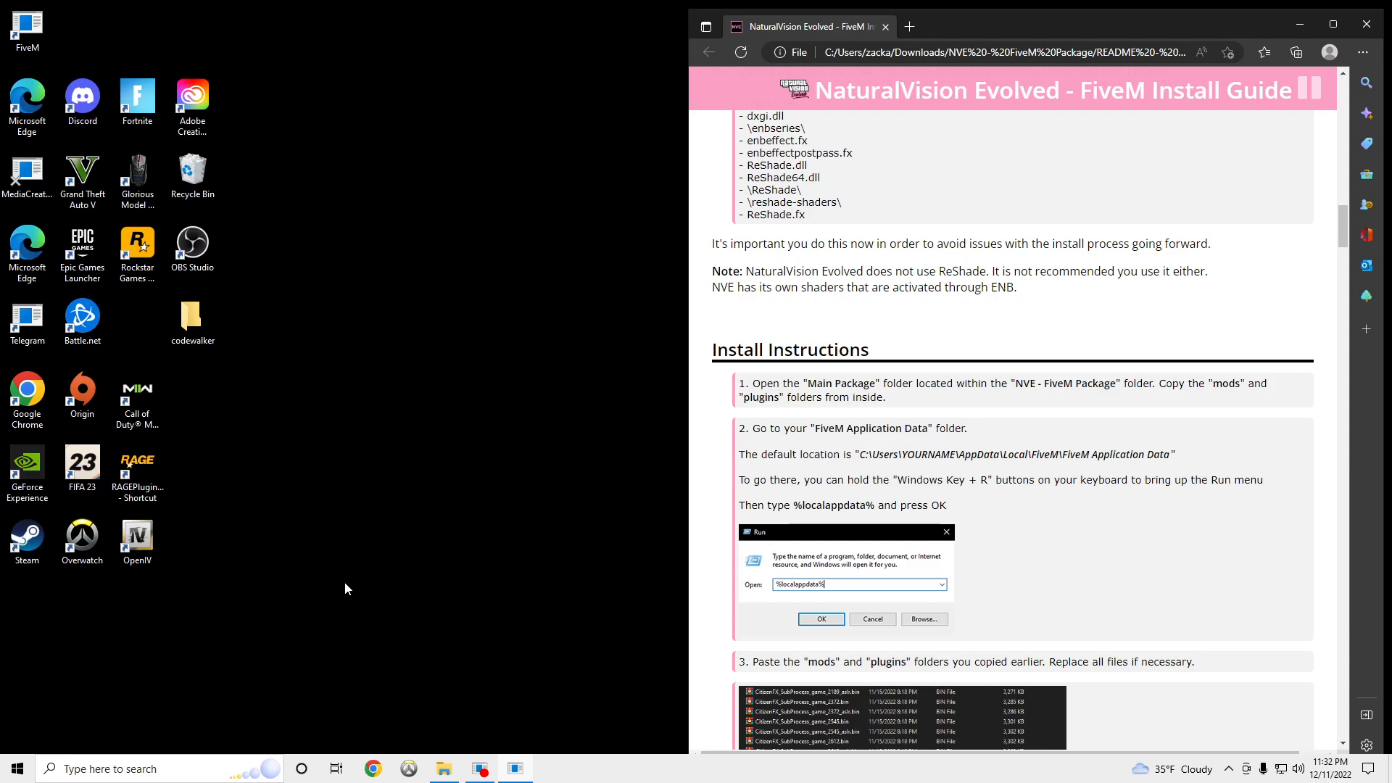
mouse_move(385, 728)
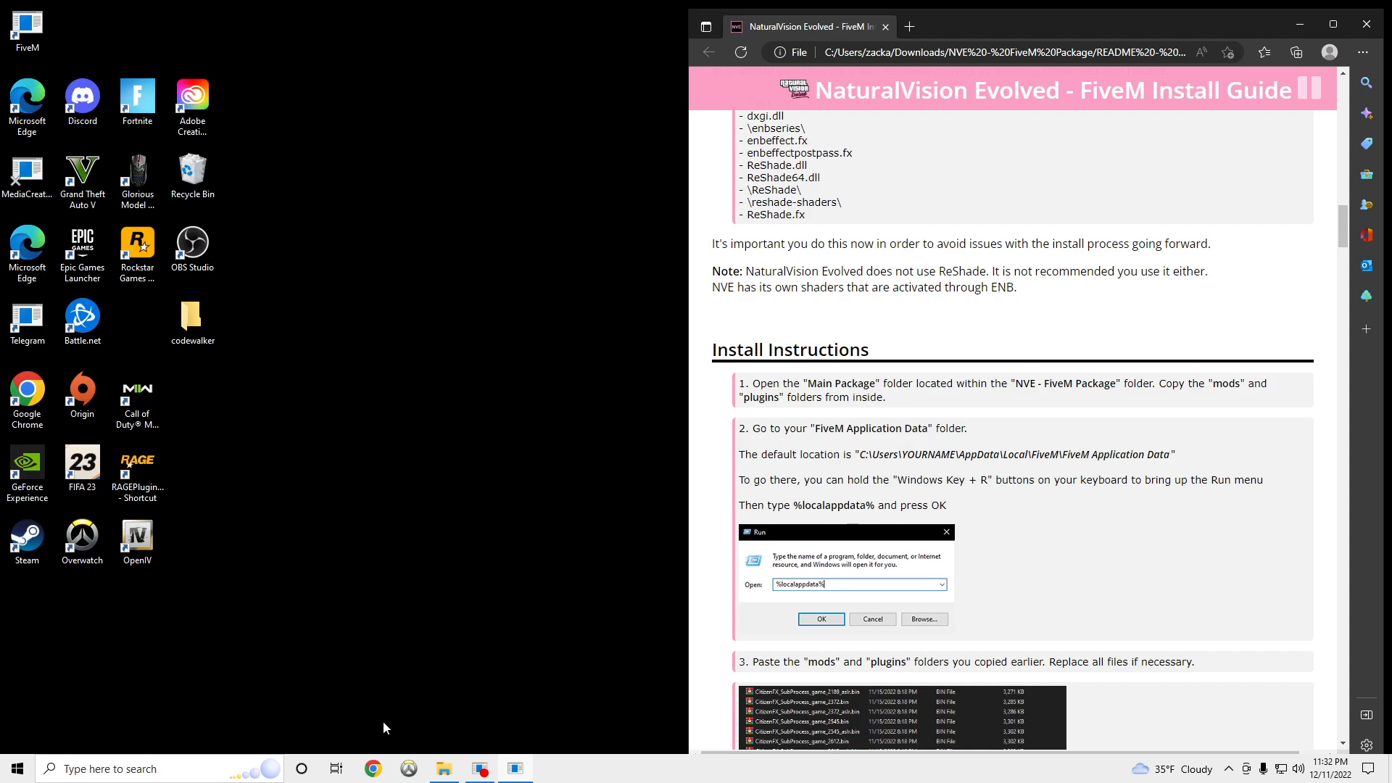
mouse_move(215, 752)
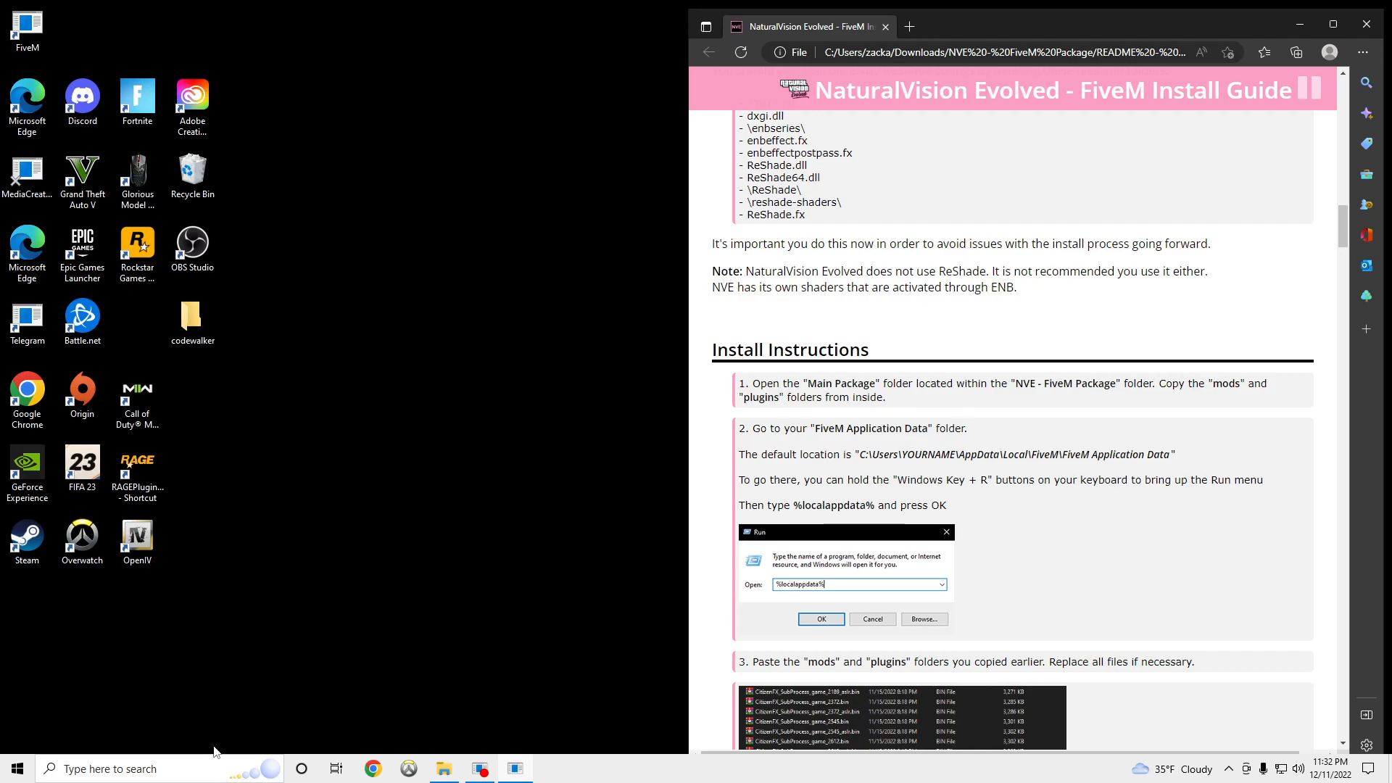
- Use the Run tool with %localappdata%\FiveM to reach the FiveM folder
click(116, 768)
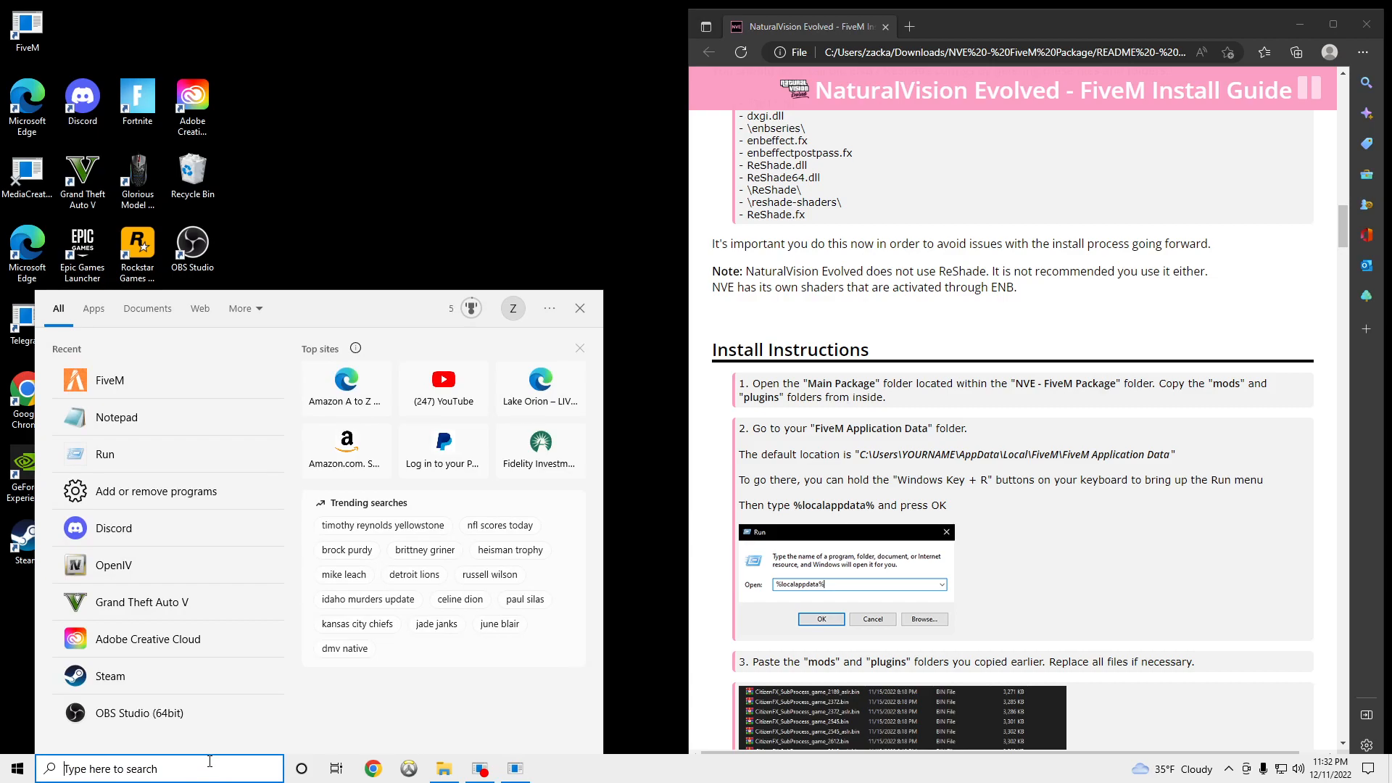
text(run)
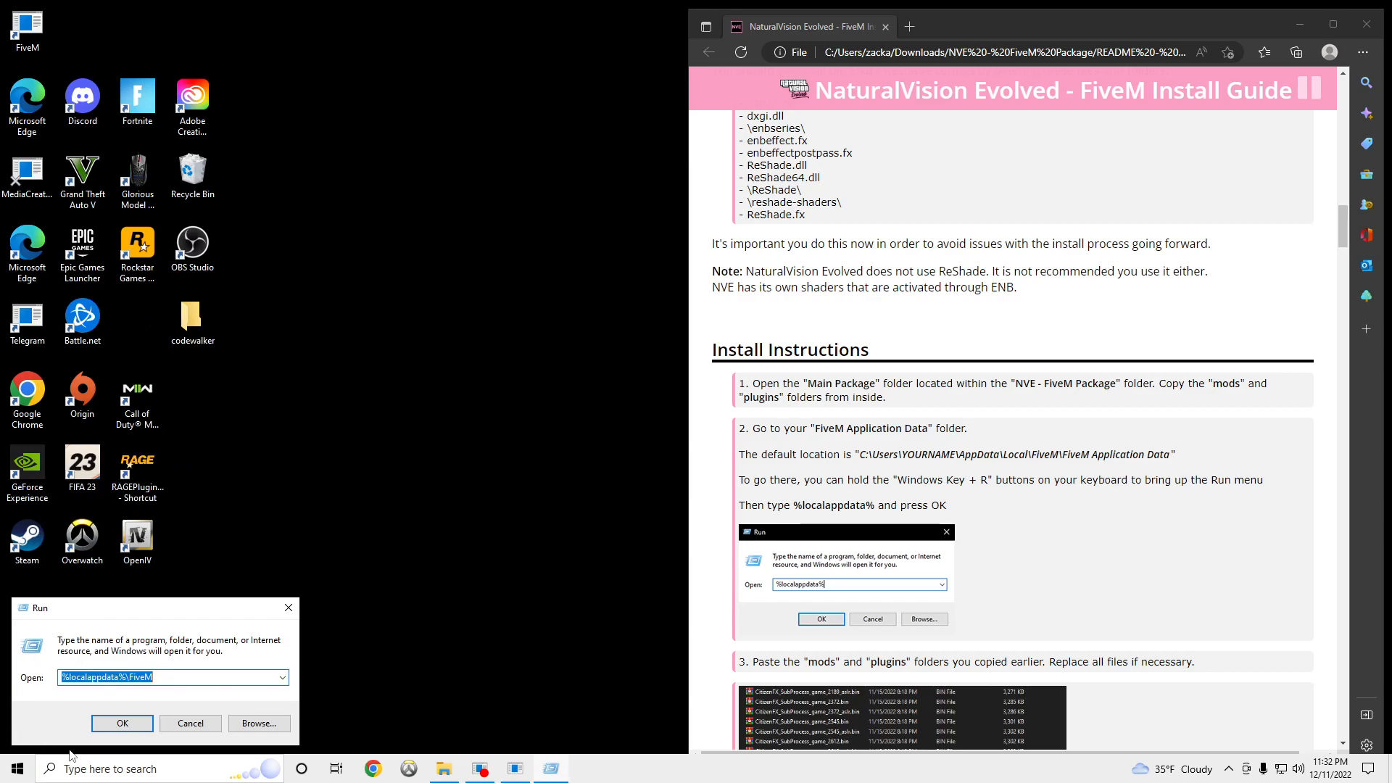
click(122, 722)
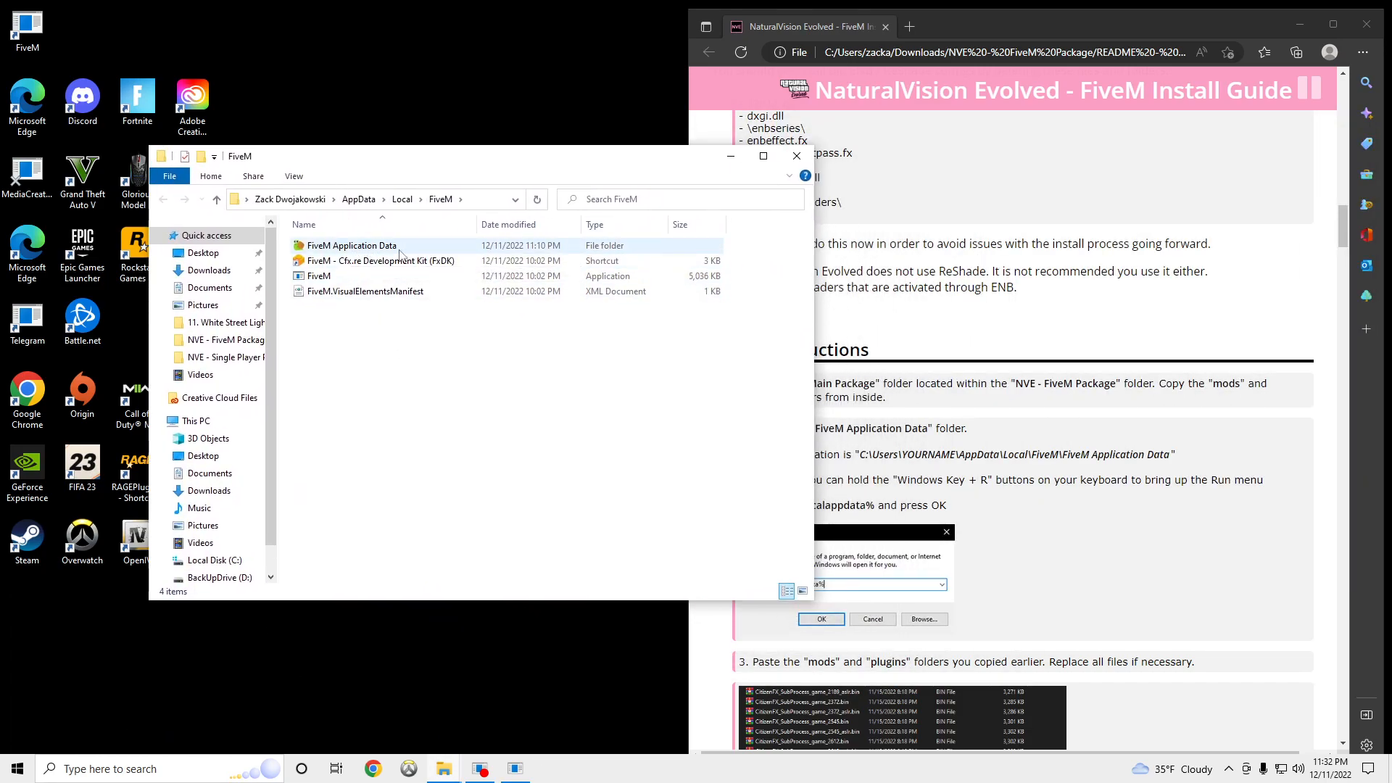
- Copy the Main Package's mods and plugins into FiveM Application Data, replacing existing files
double_click(351, 245)
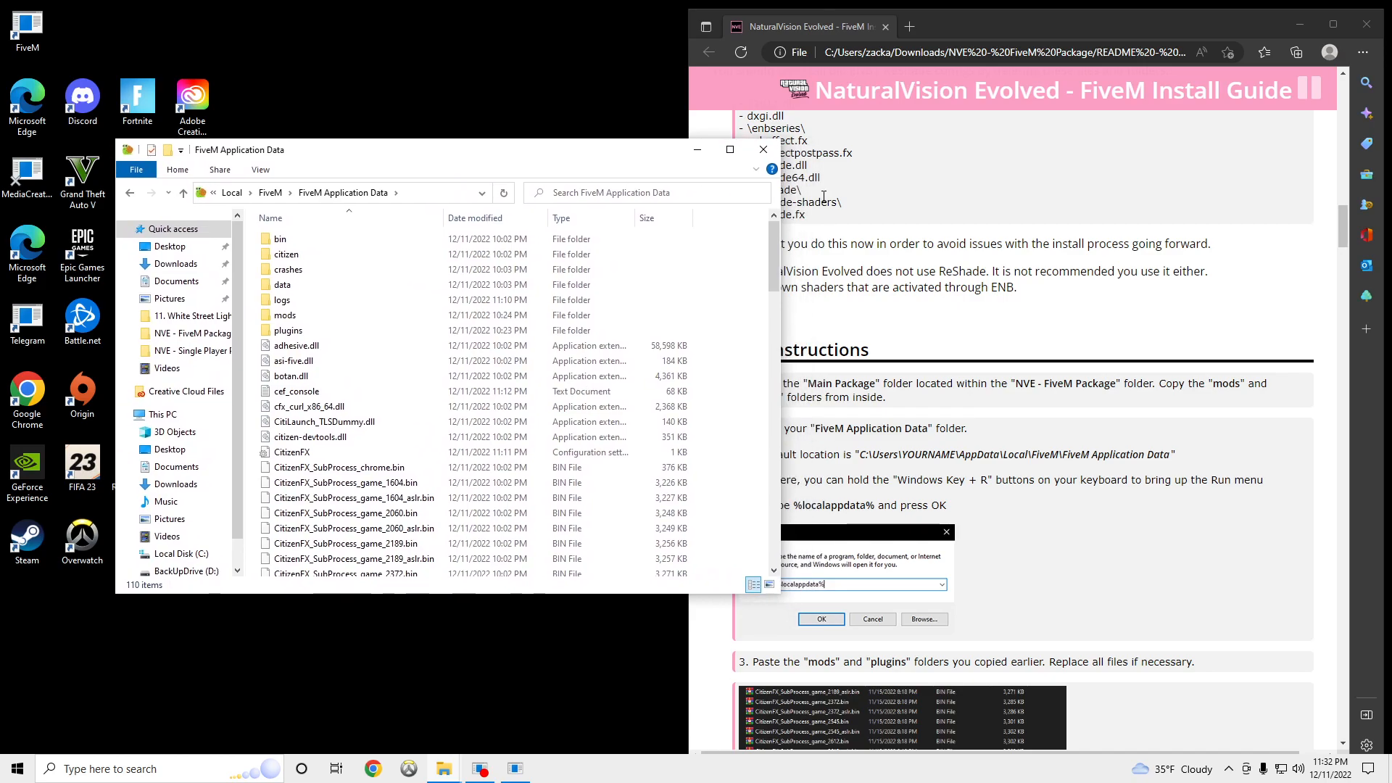
mouse_move(1062, 132)
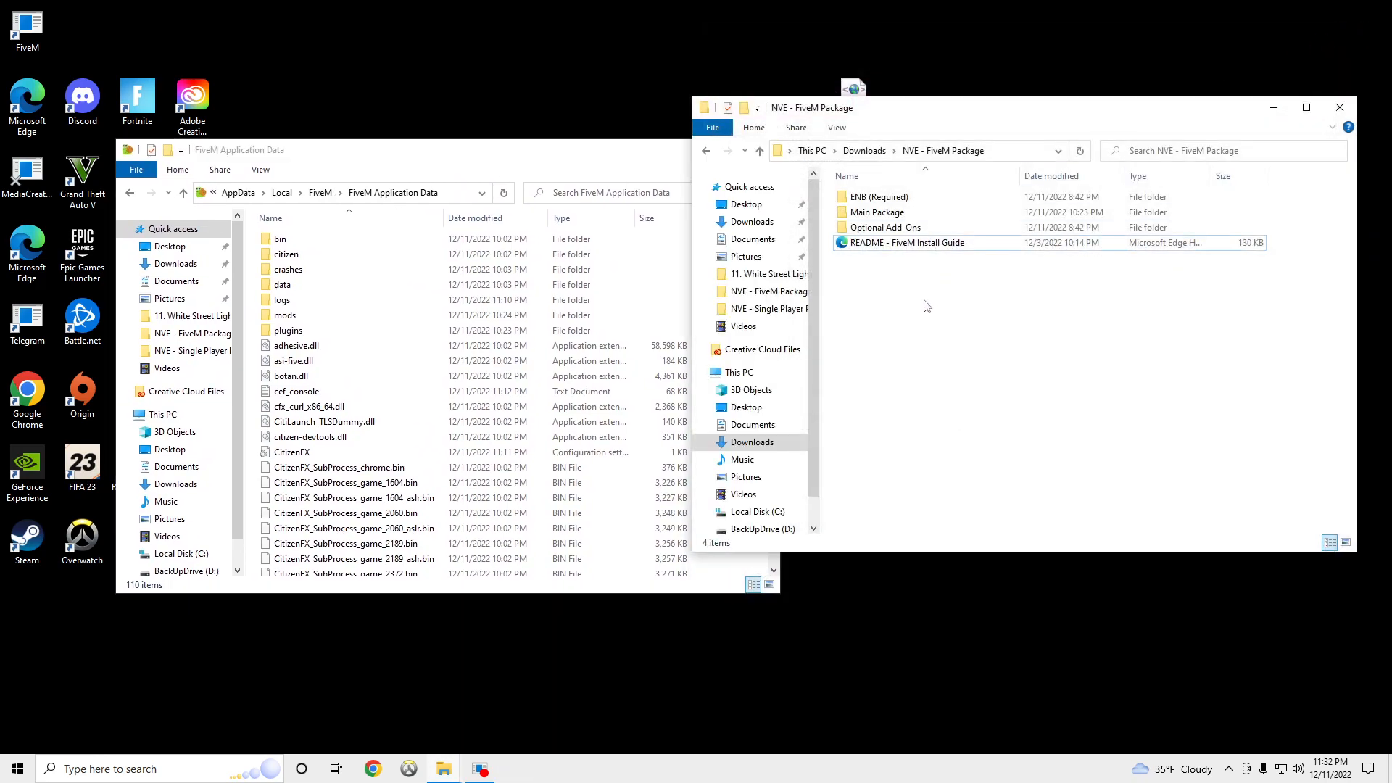
double_click(878, 212)
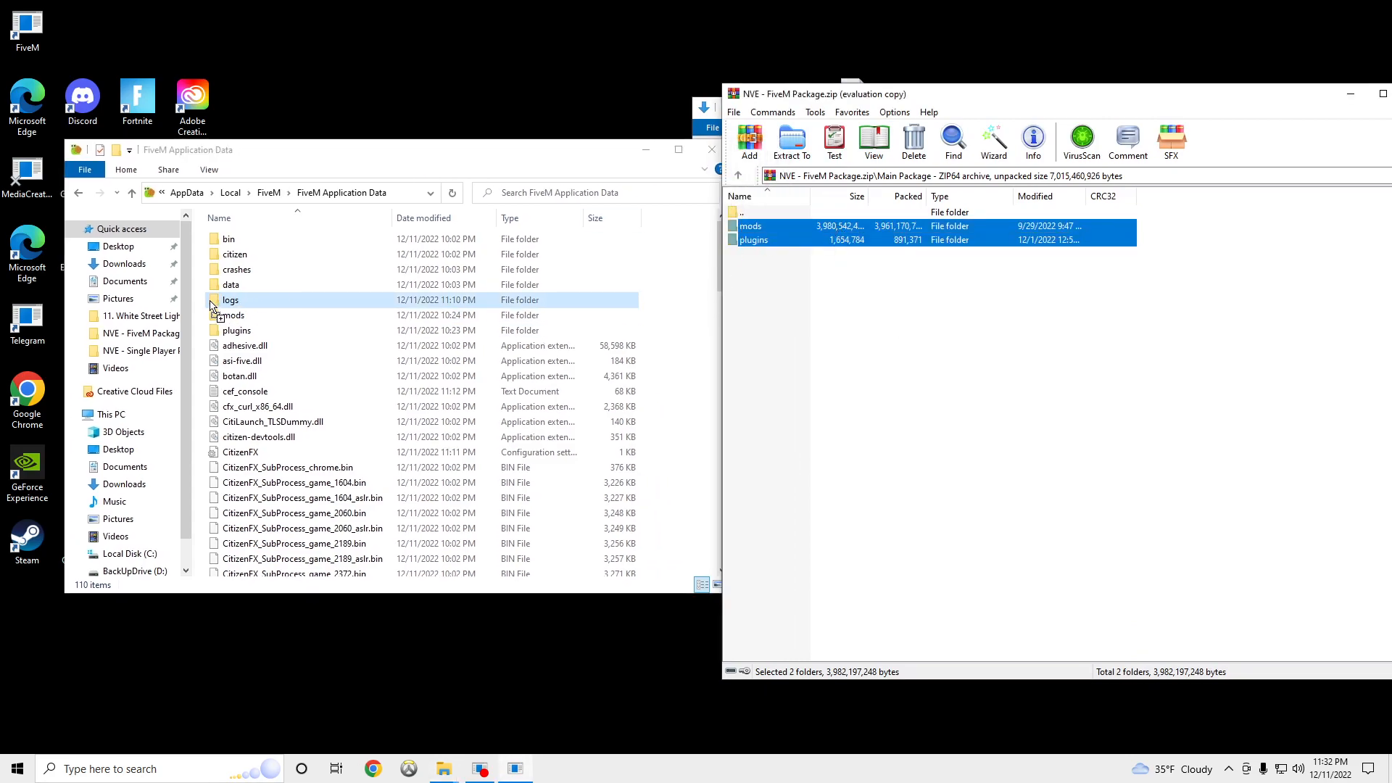
click(790, 141)
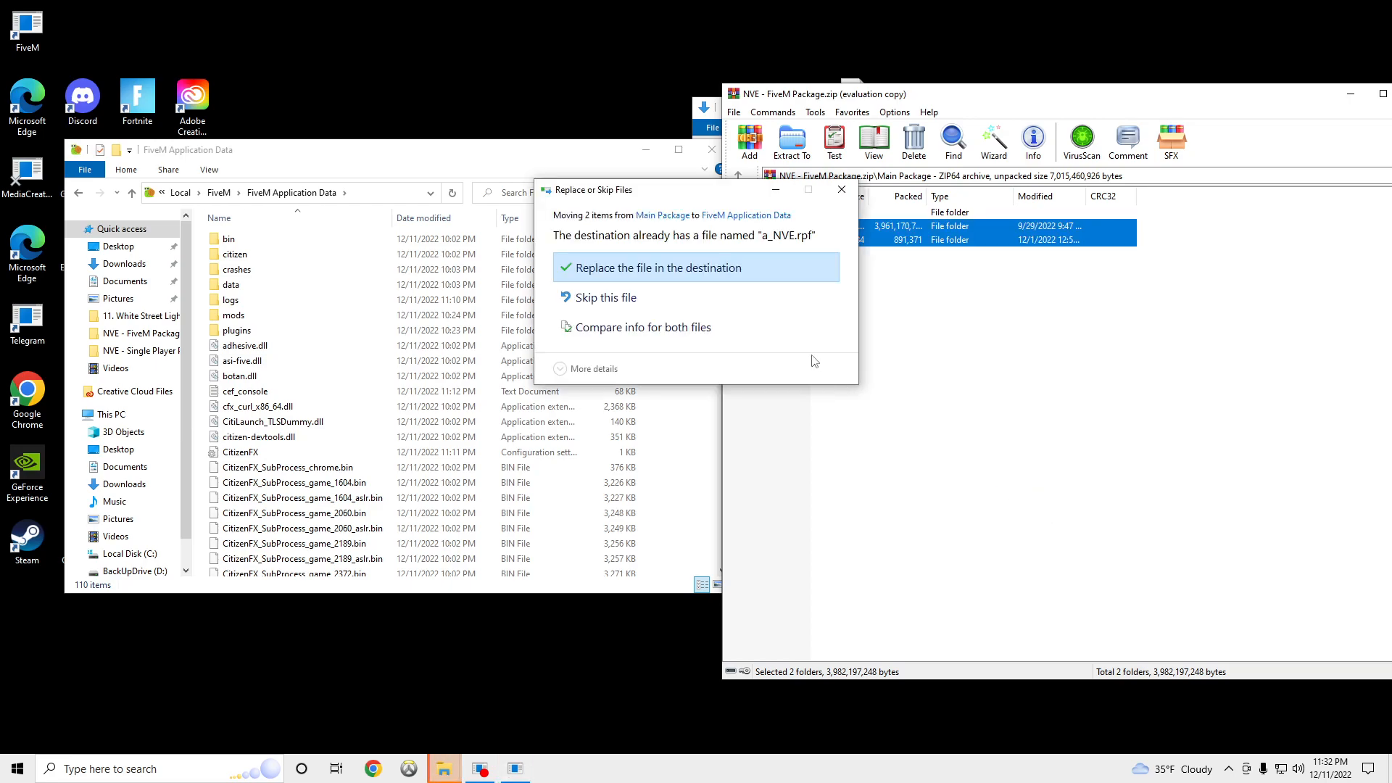
click(656, 267)
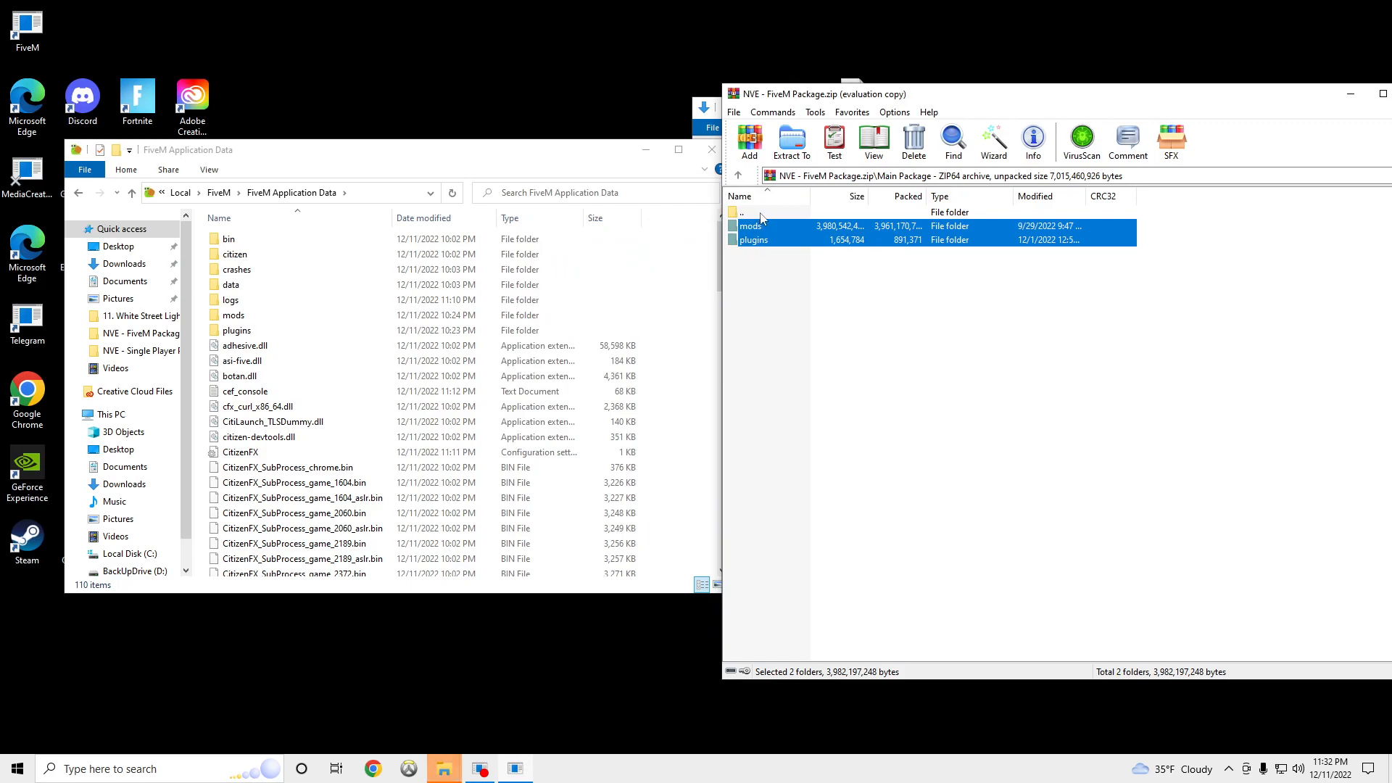
- Browse the Optional Add-Ons and add the Mission Row Police Department Overhaul to mods
click(738, 174)
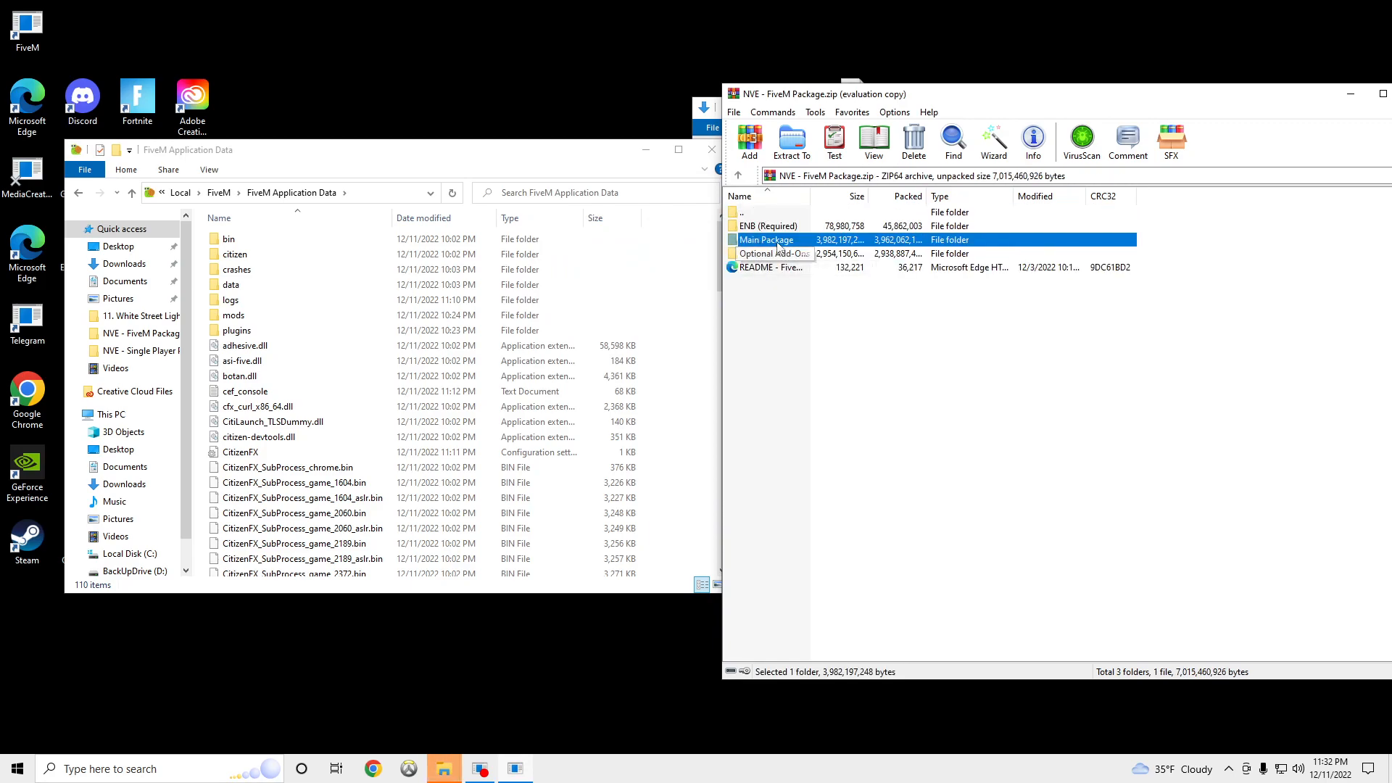
click(773, 252)
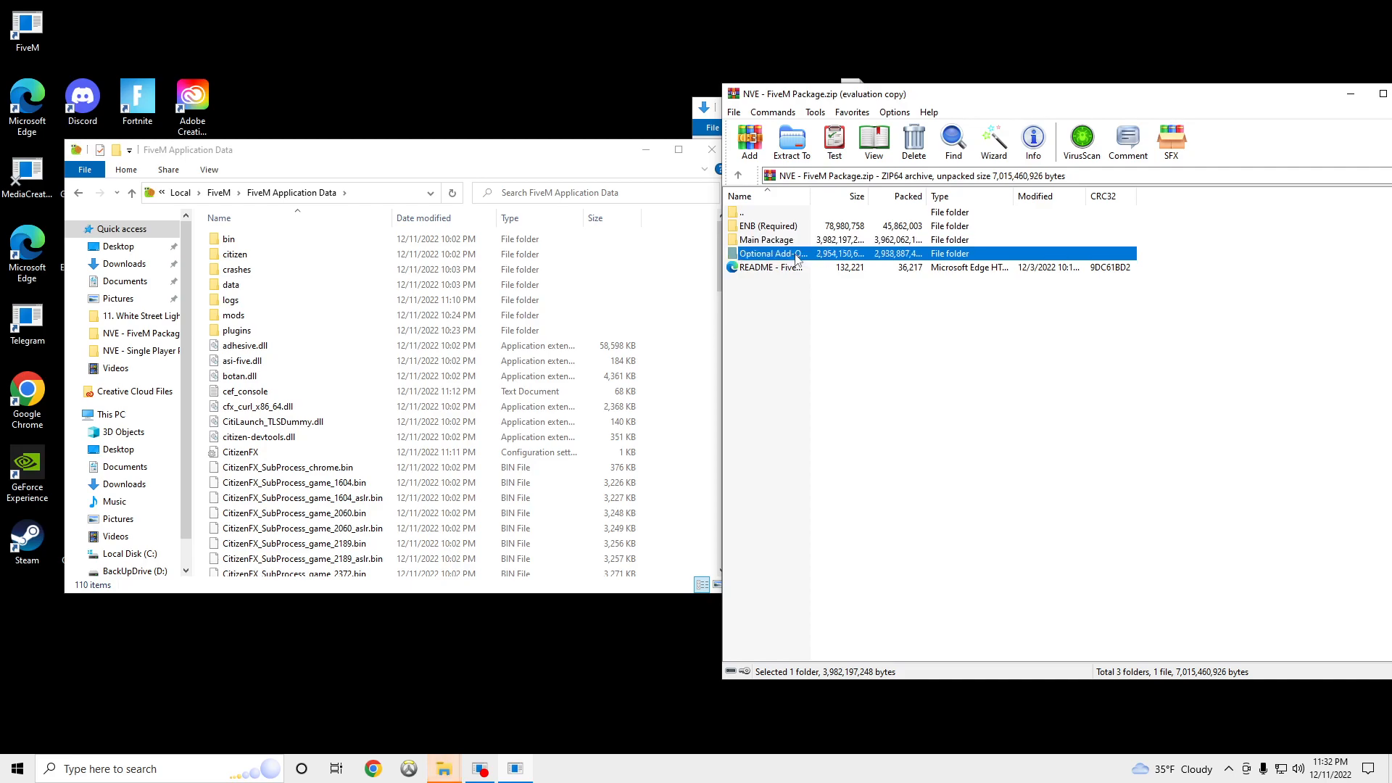
double_click(770, 252)
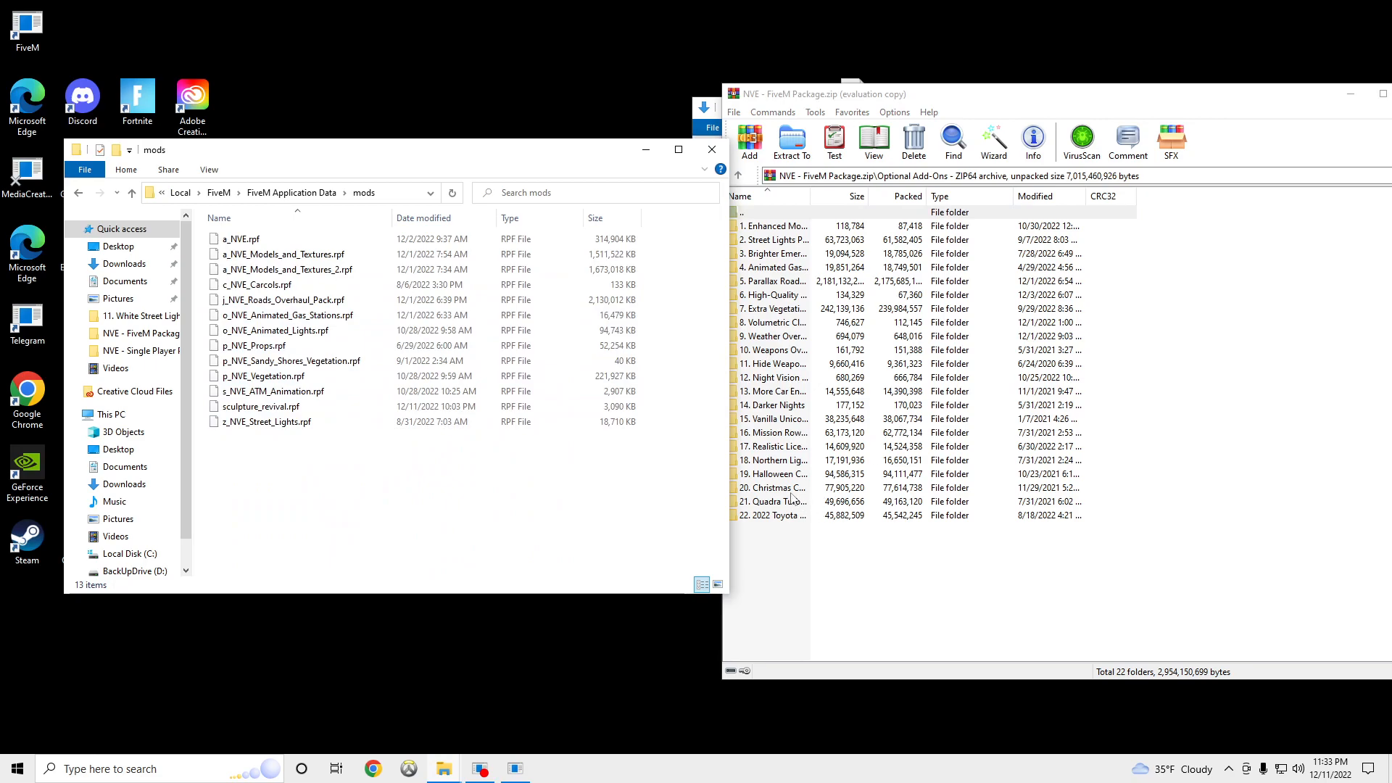
click(790, 432)
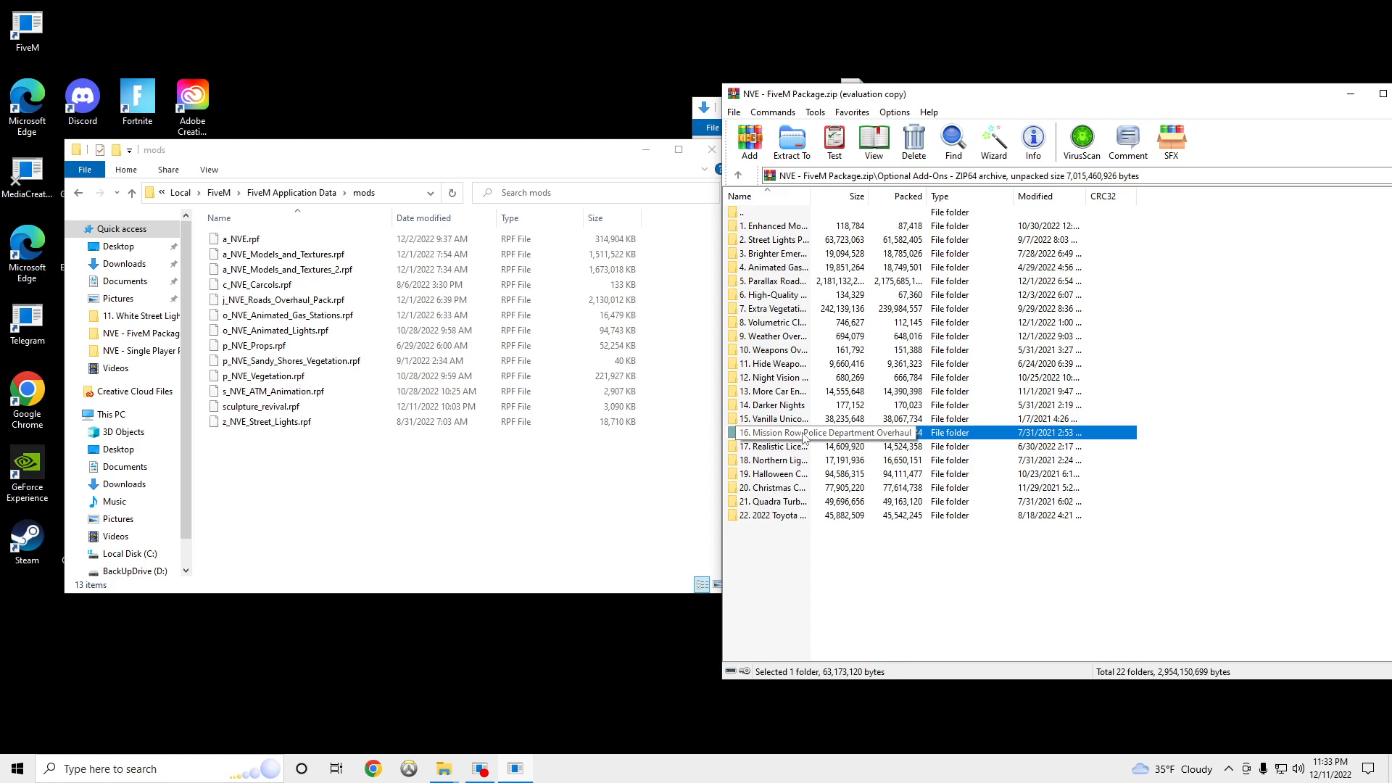
double_click(795, 432)
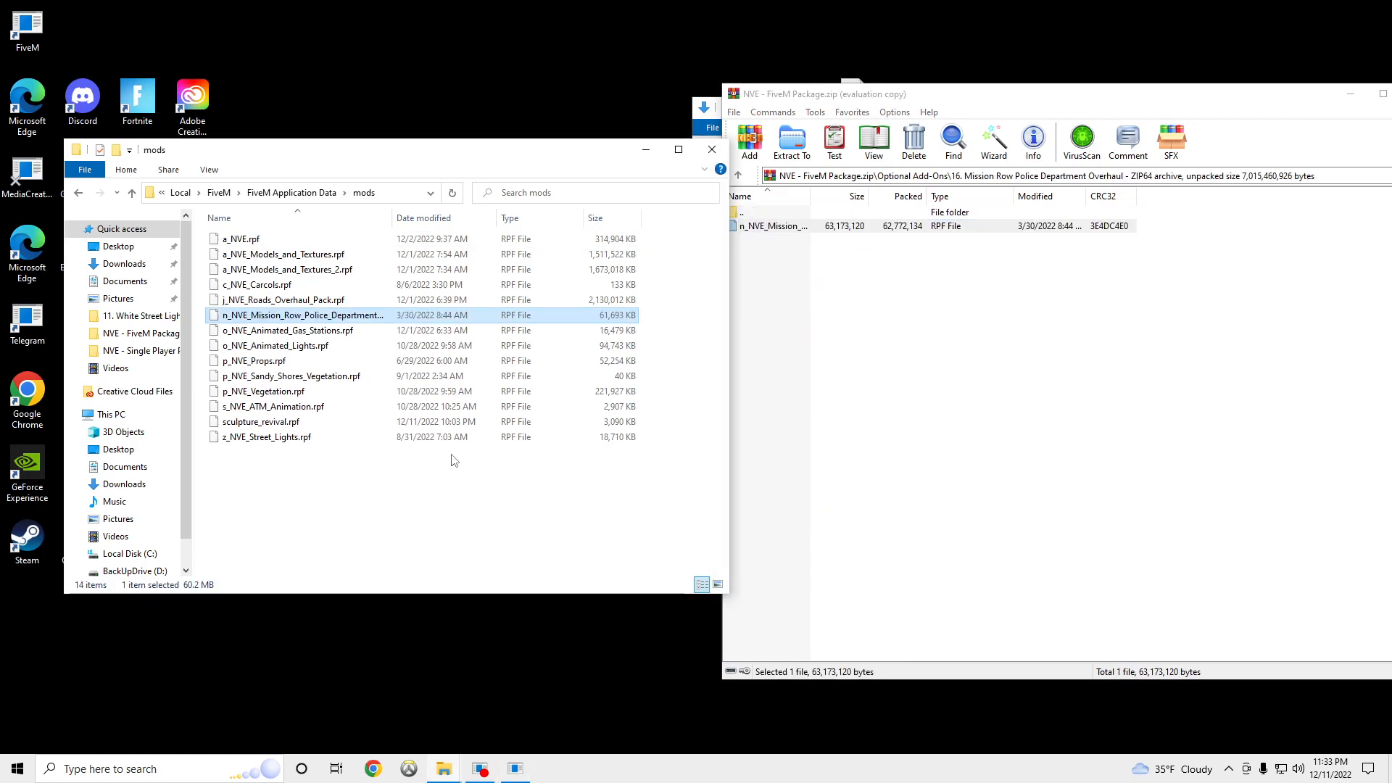
click(738, 174)
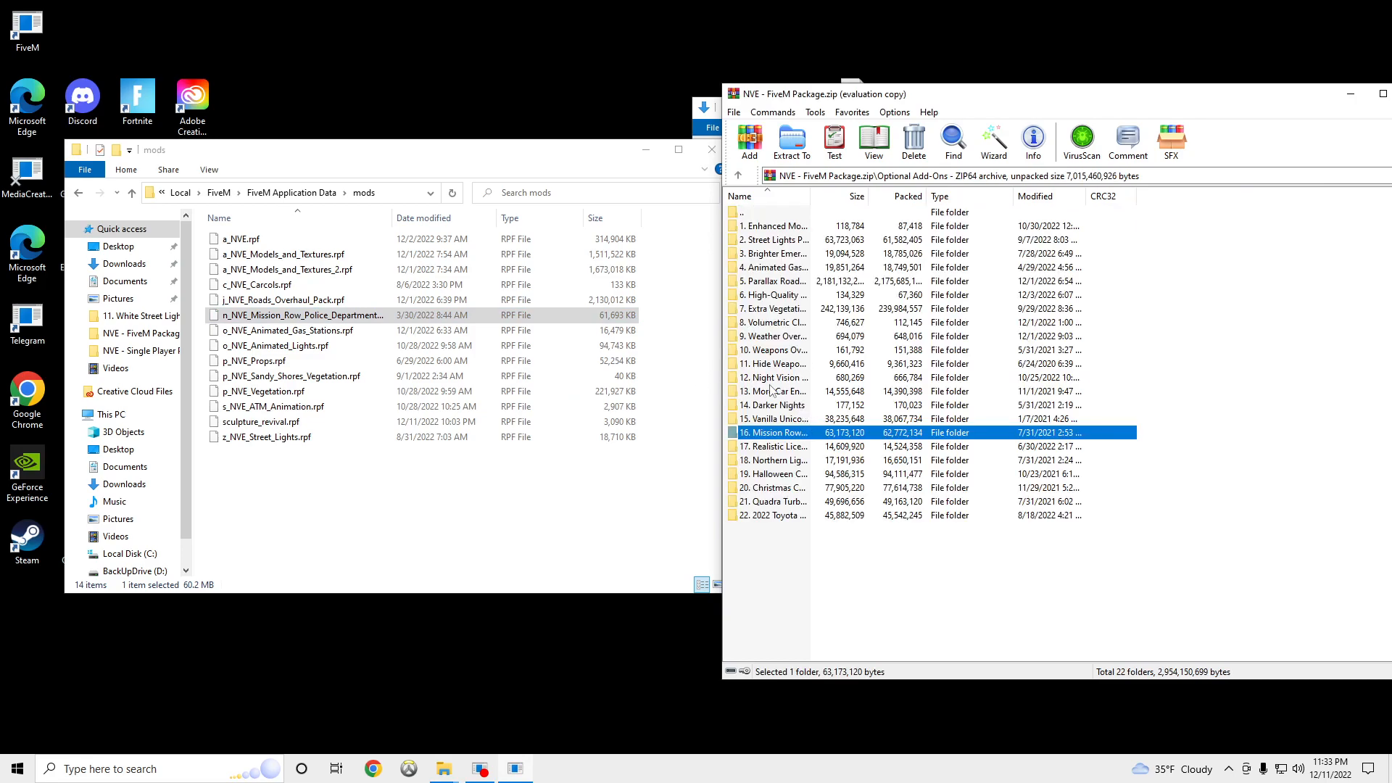
click(777, 390)
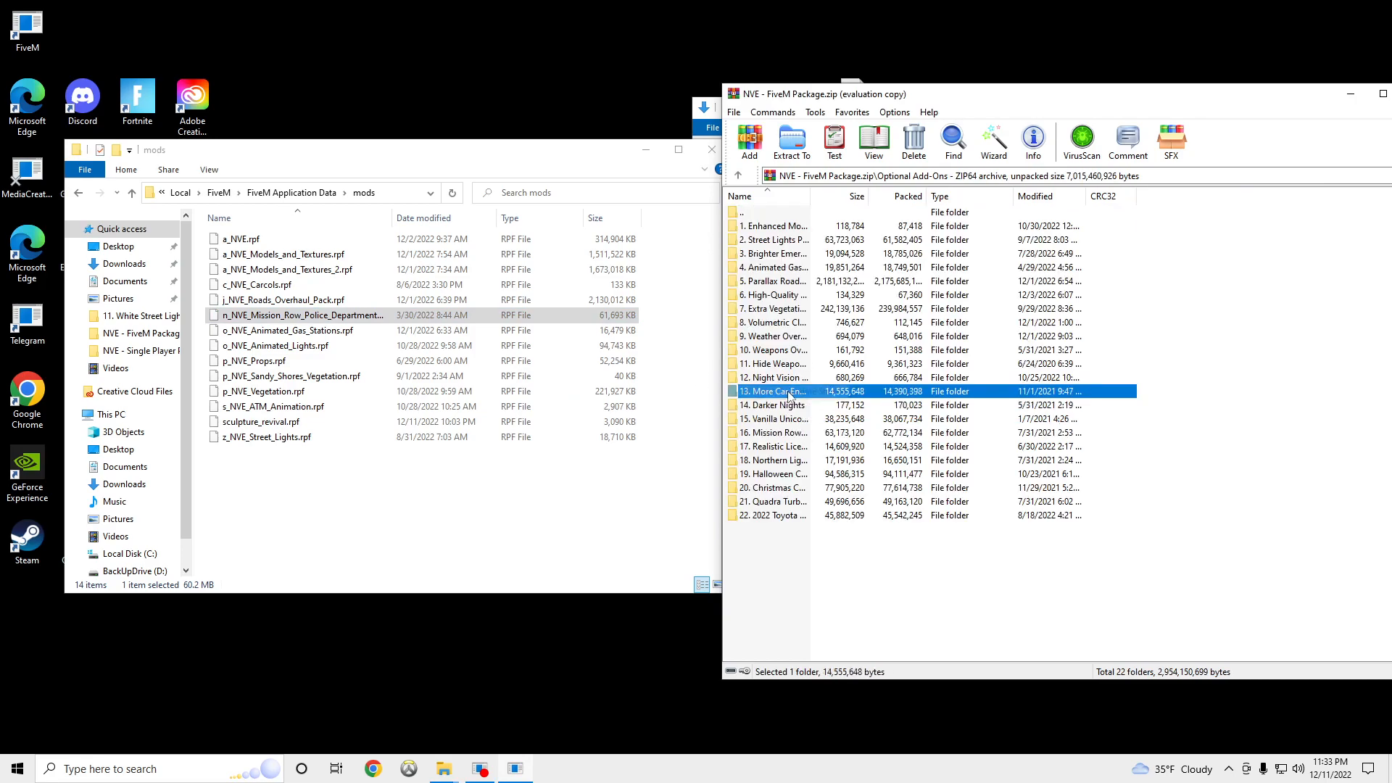
click(773, 349)
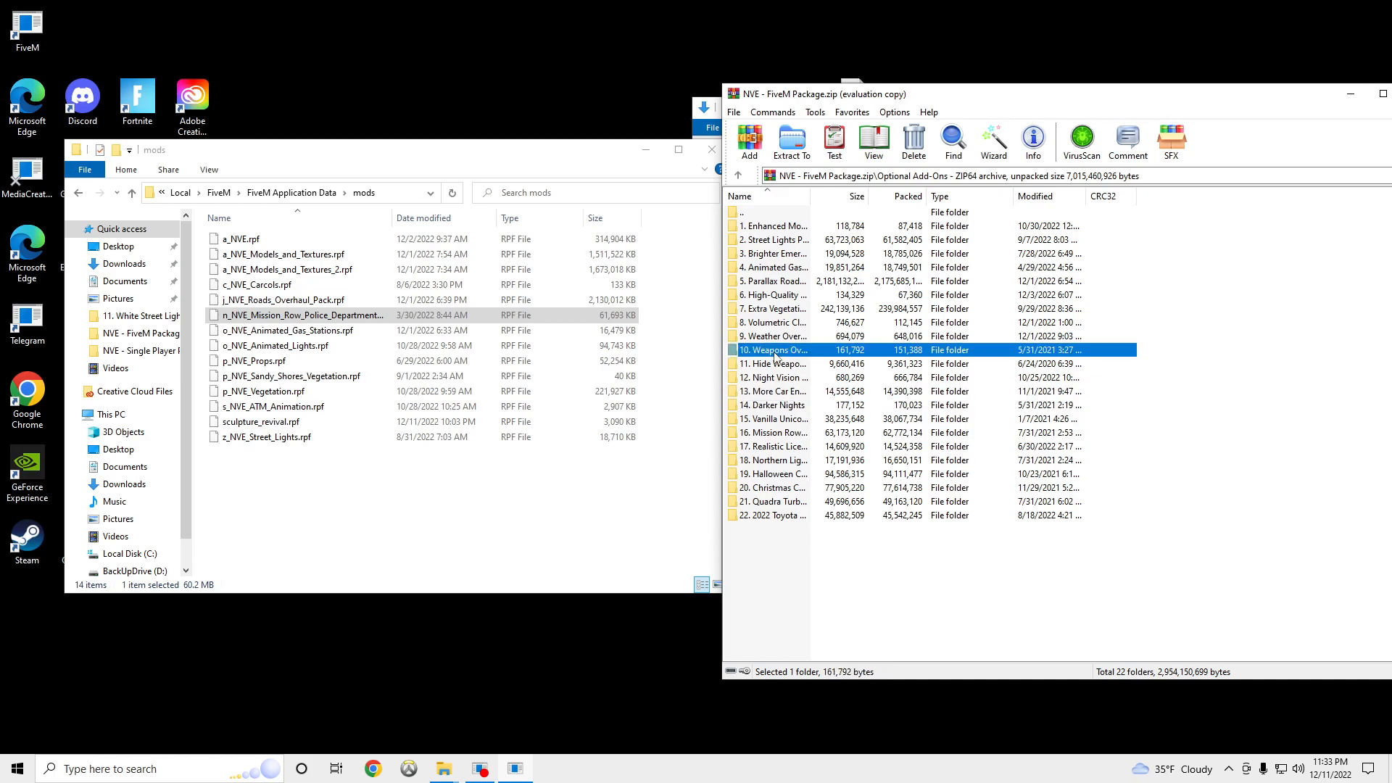
double_click(771, 349)
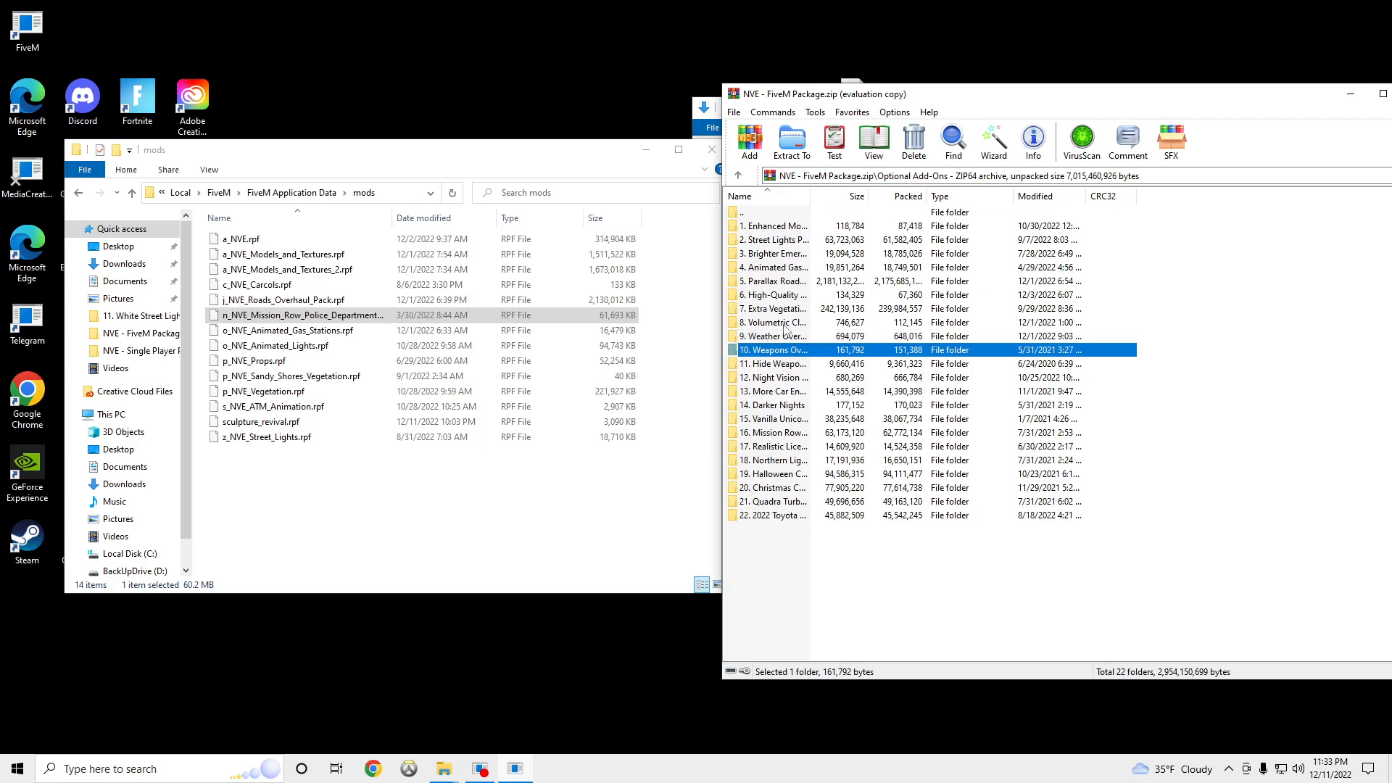
mouse_move(775, 295)
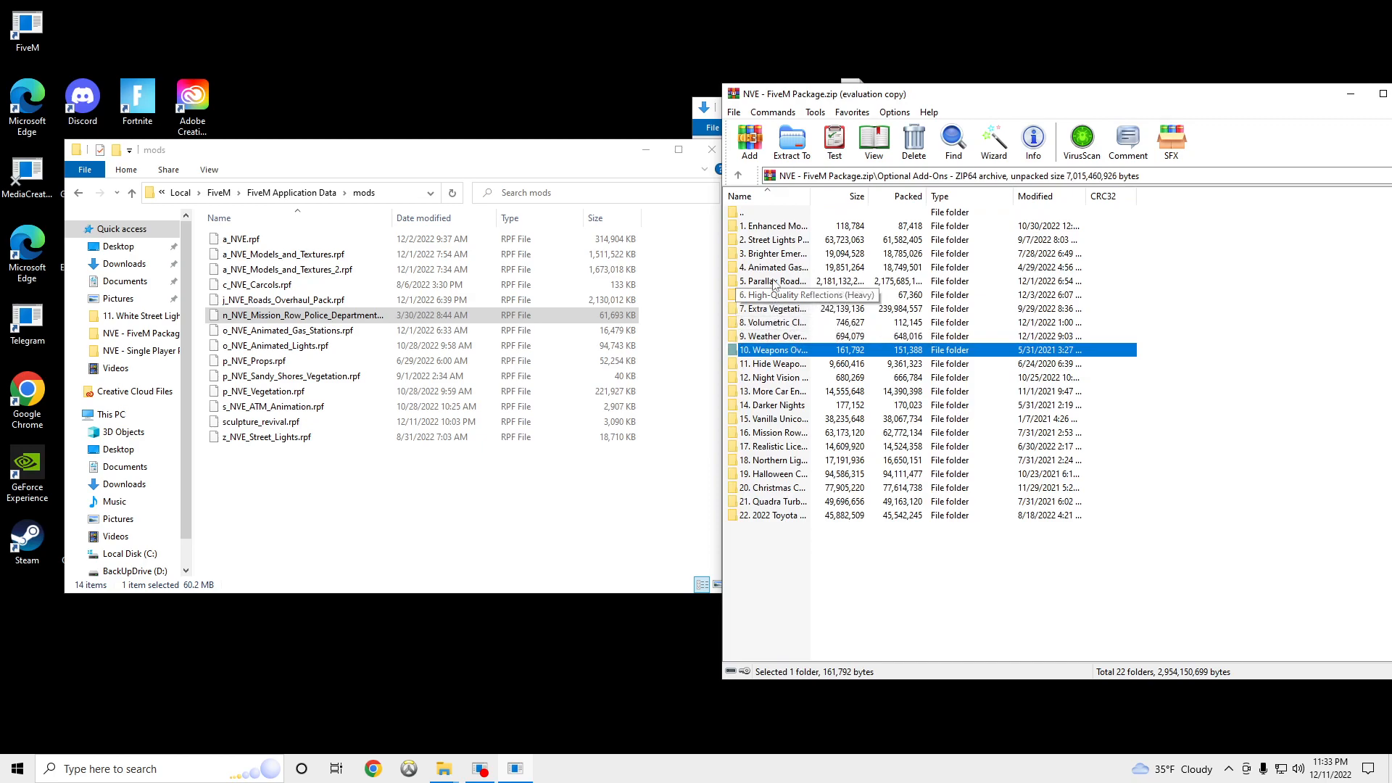
- Look through Parallax Roads and Animated Gas Stations, then add White Street Lights to mods, replacing the file
double_click(770, 280)
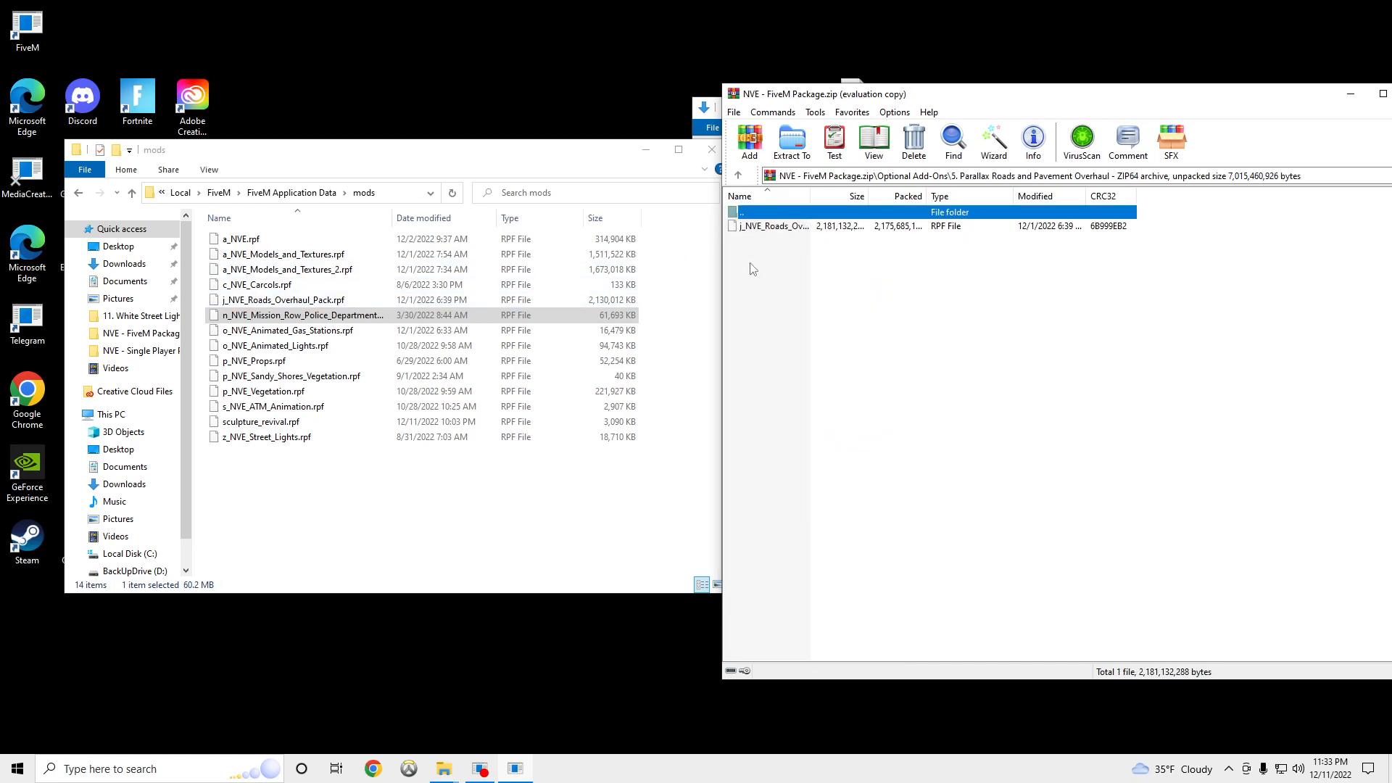
click(738, 176)
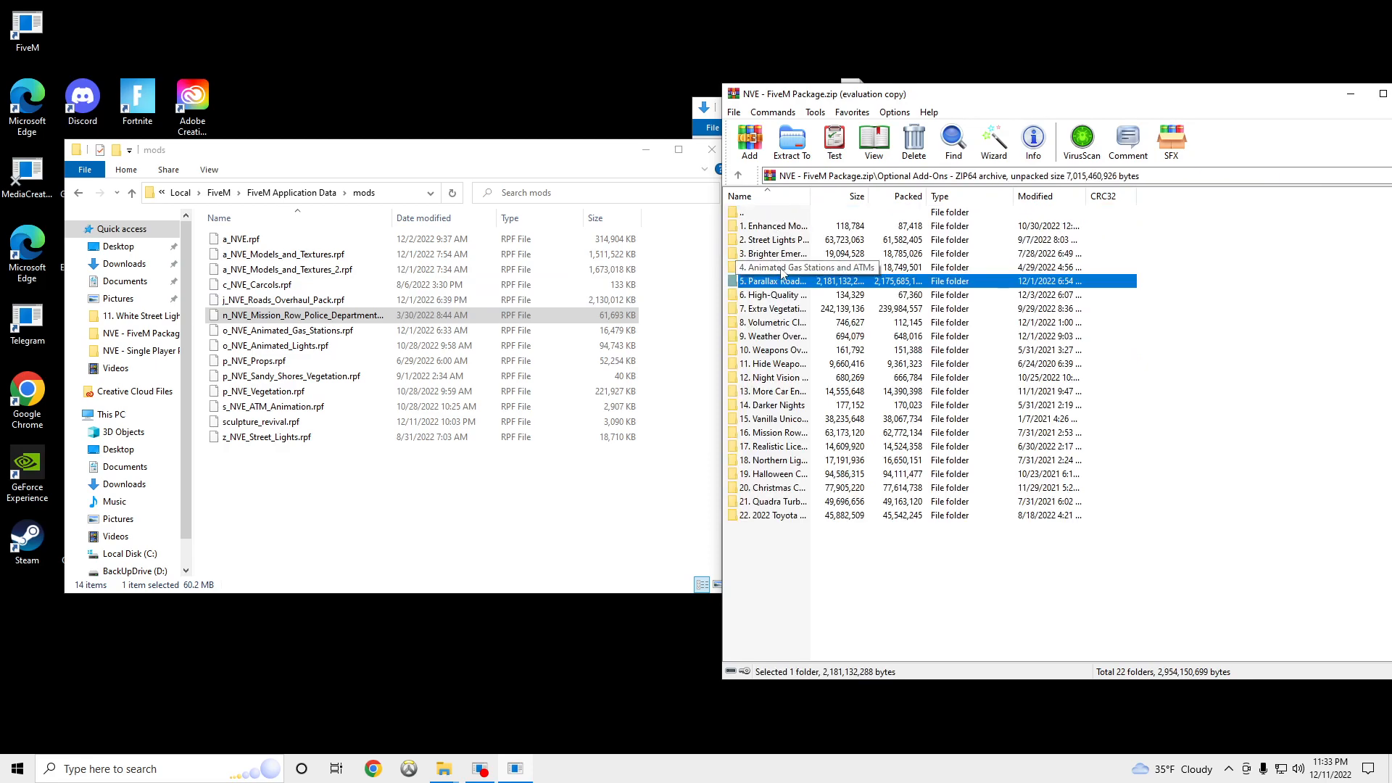
double_click(805, 267)
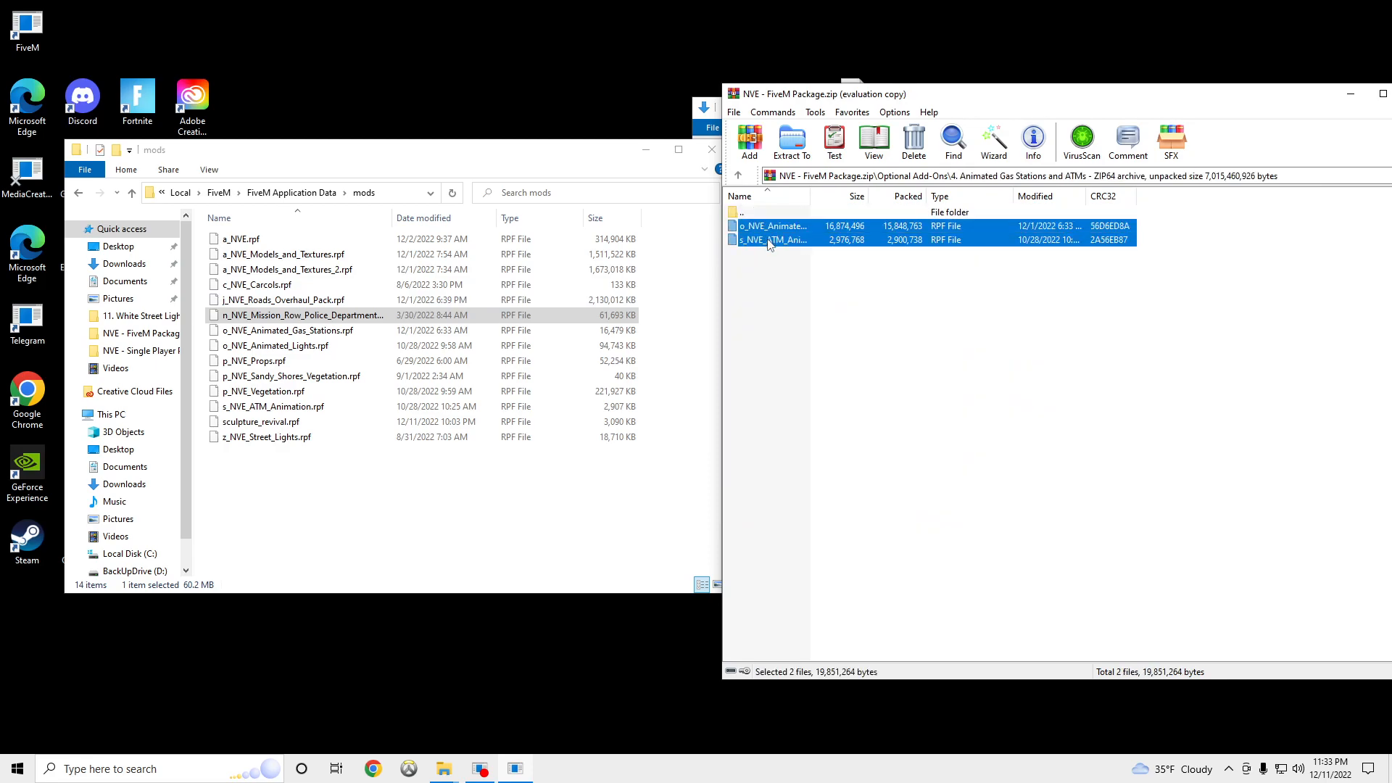
click(739, 174)
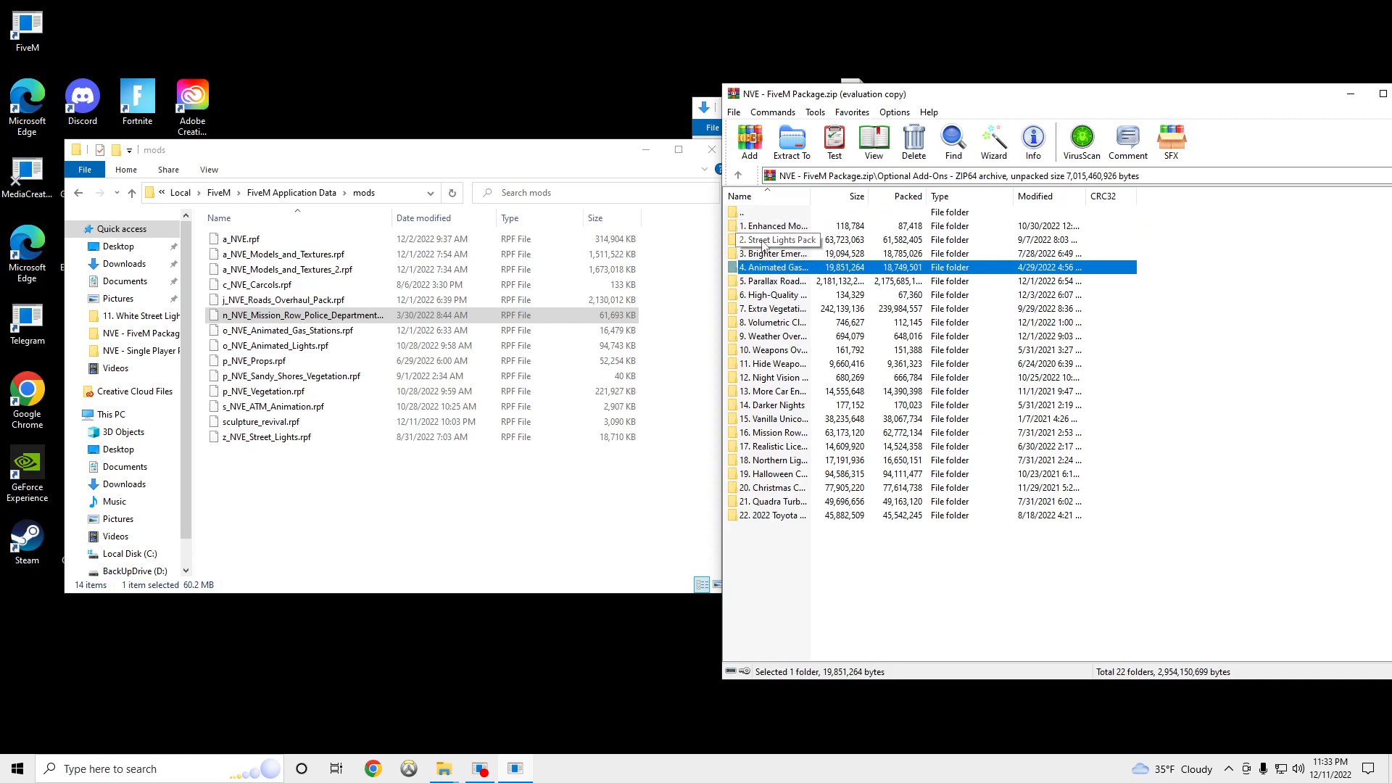
double_click(775, 239)
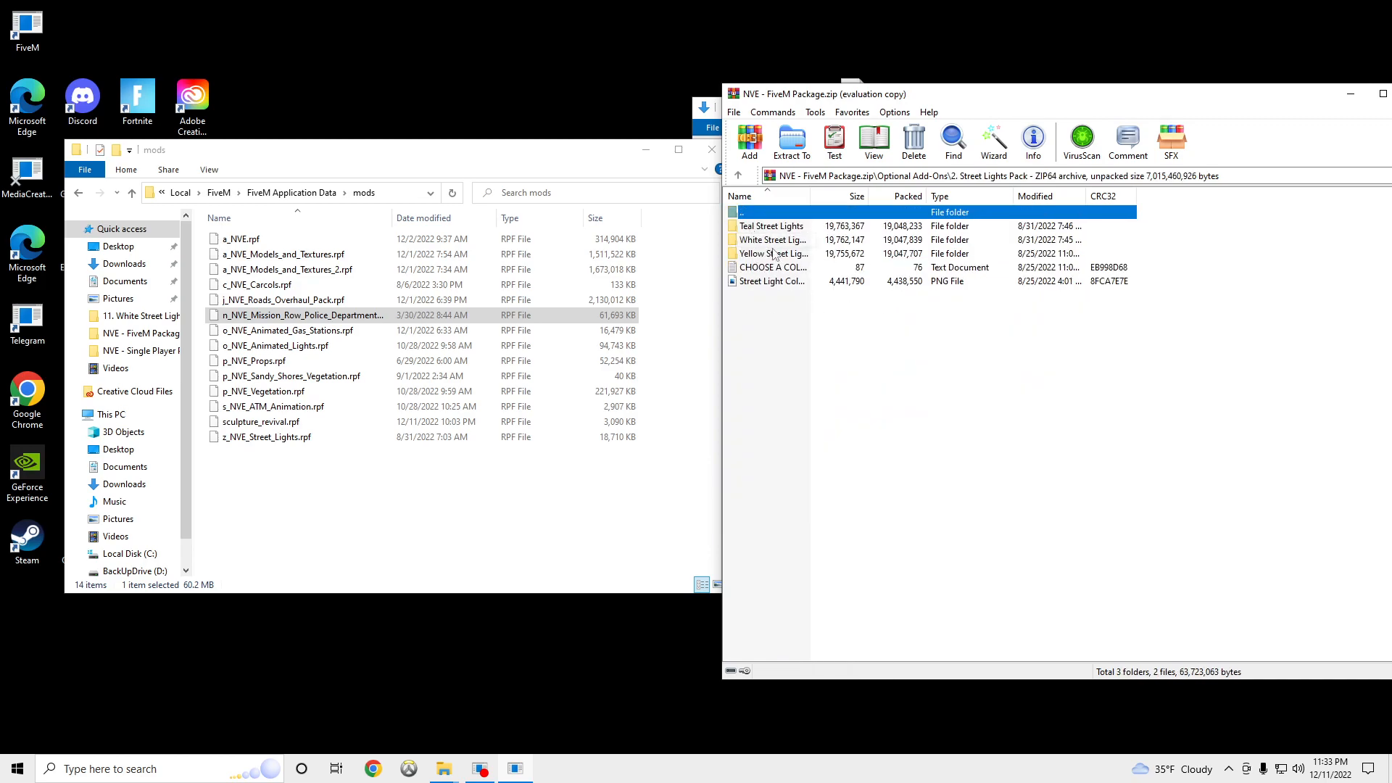
click(773, 239)
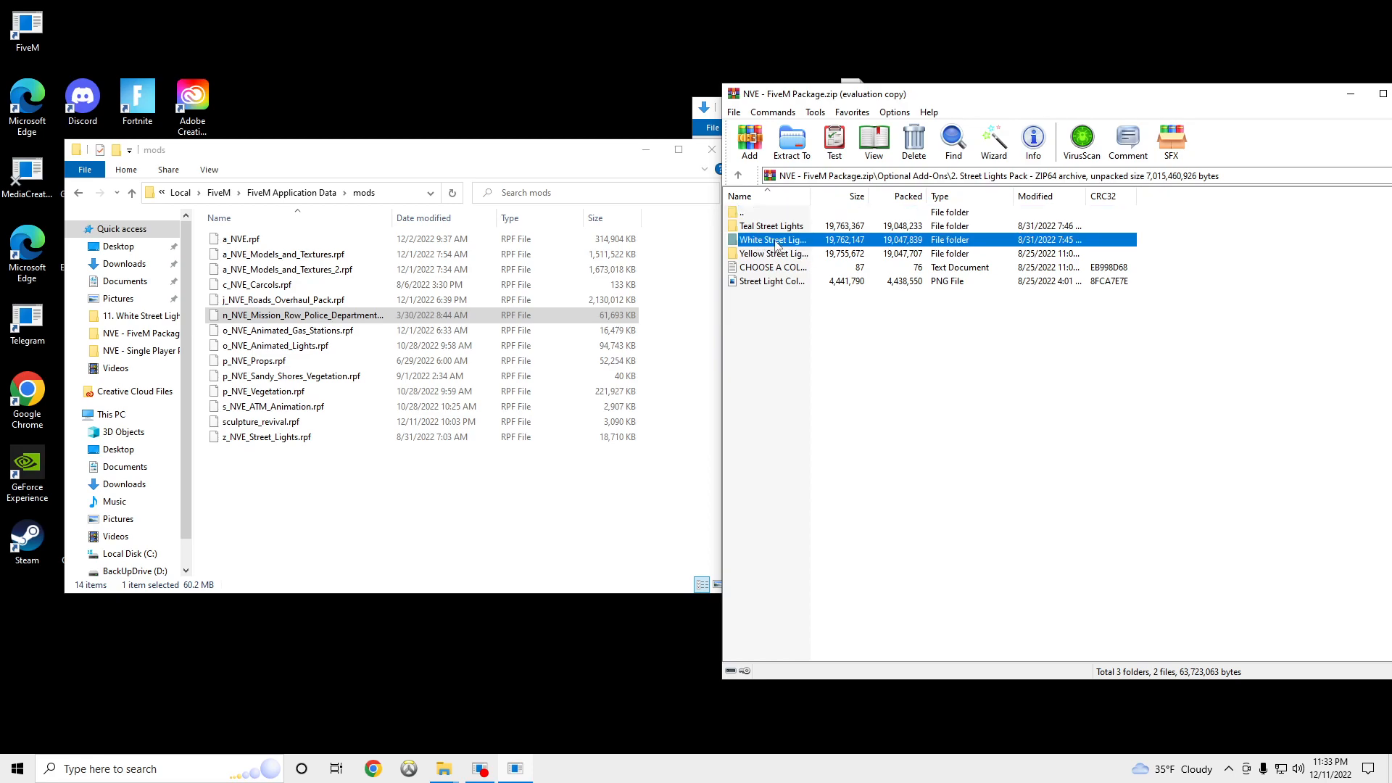
double_click(773, 239)
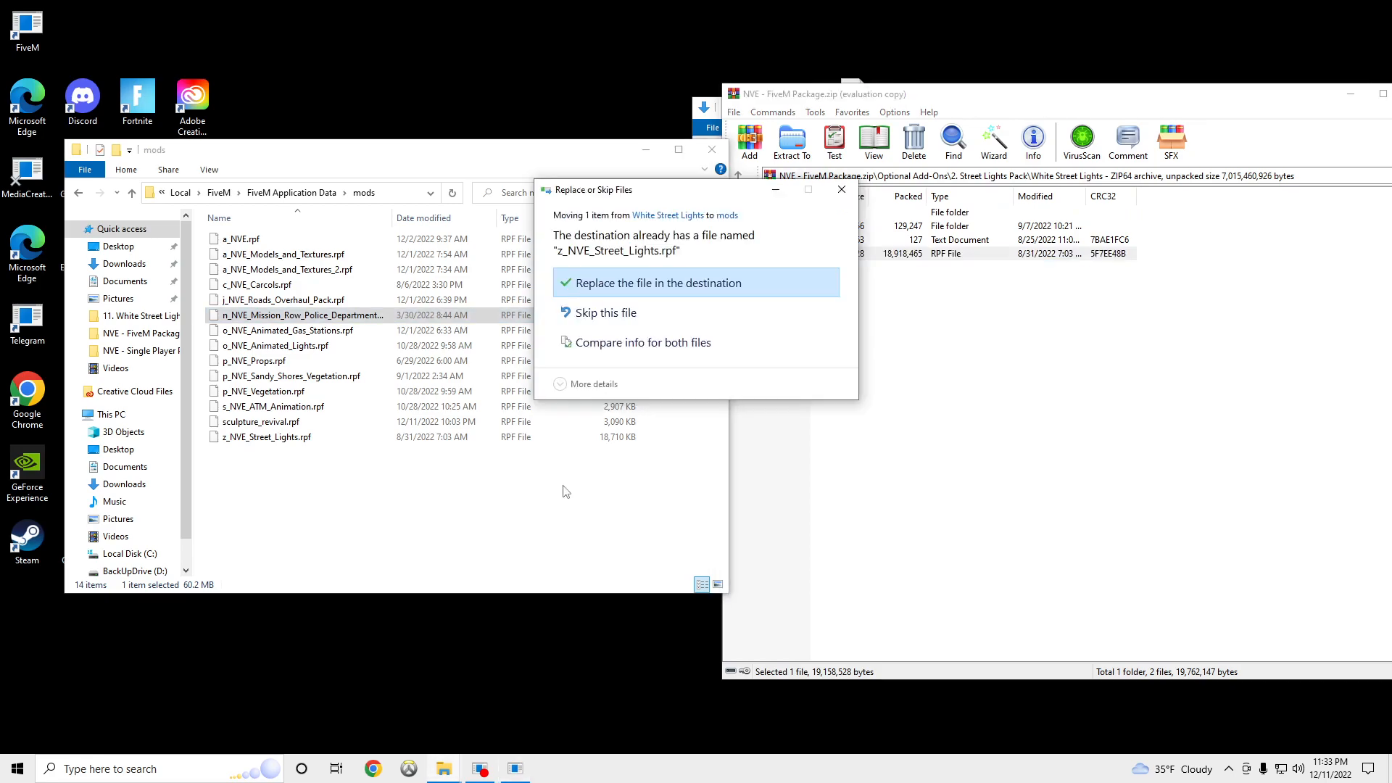
click(653, 283)
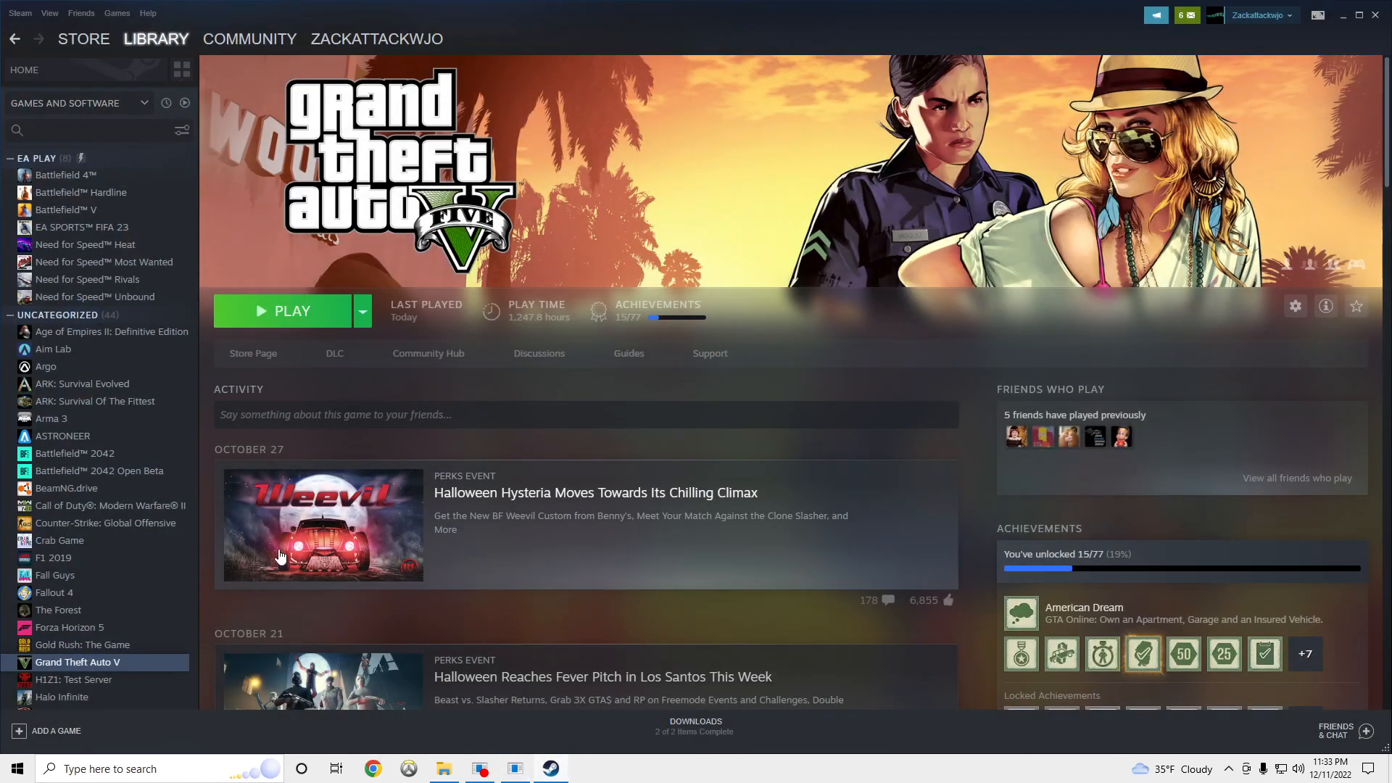
- Browse Grand Theft Auto V's local files via Steam and replace them with the White Street Lights files
right_click(77, 661)
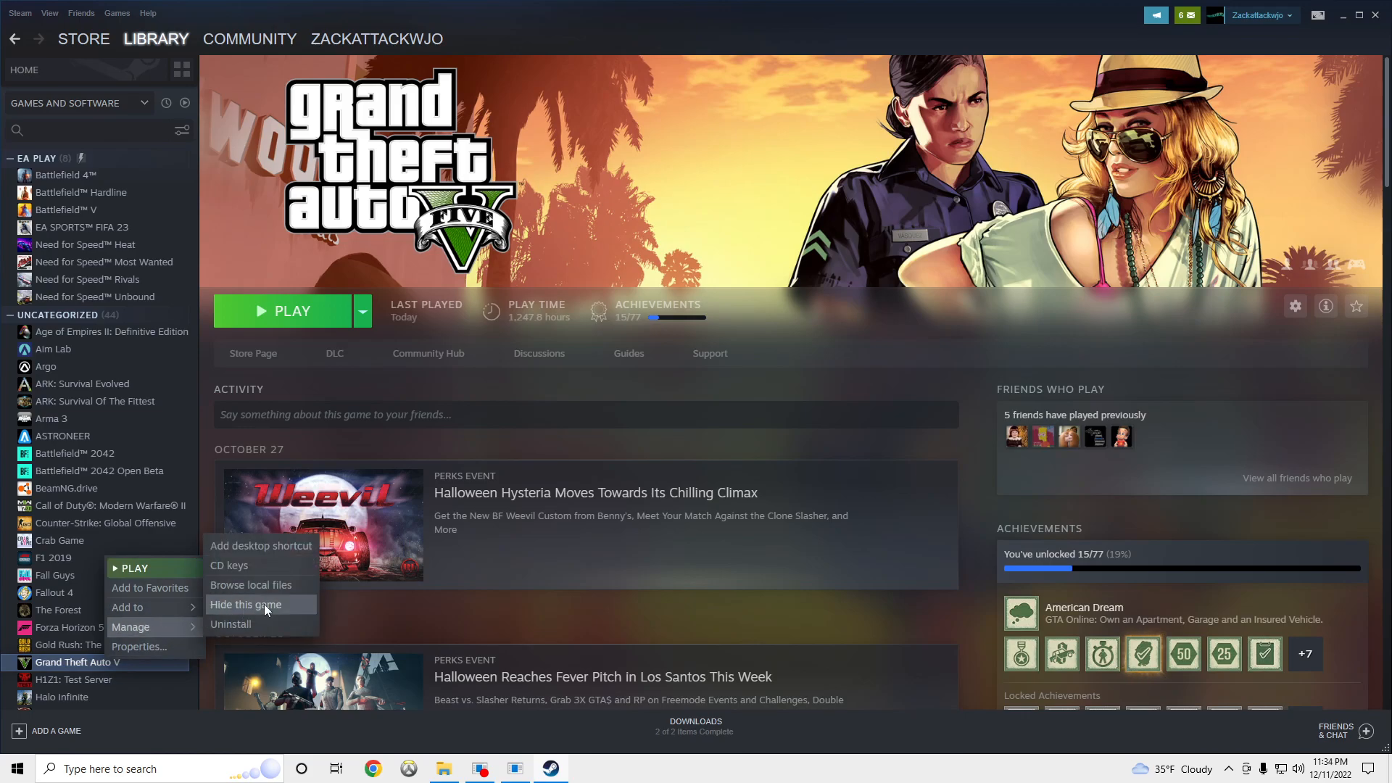
click(251, 584)
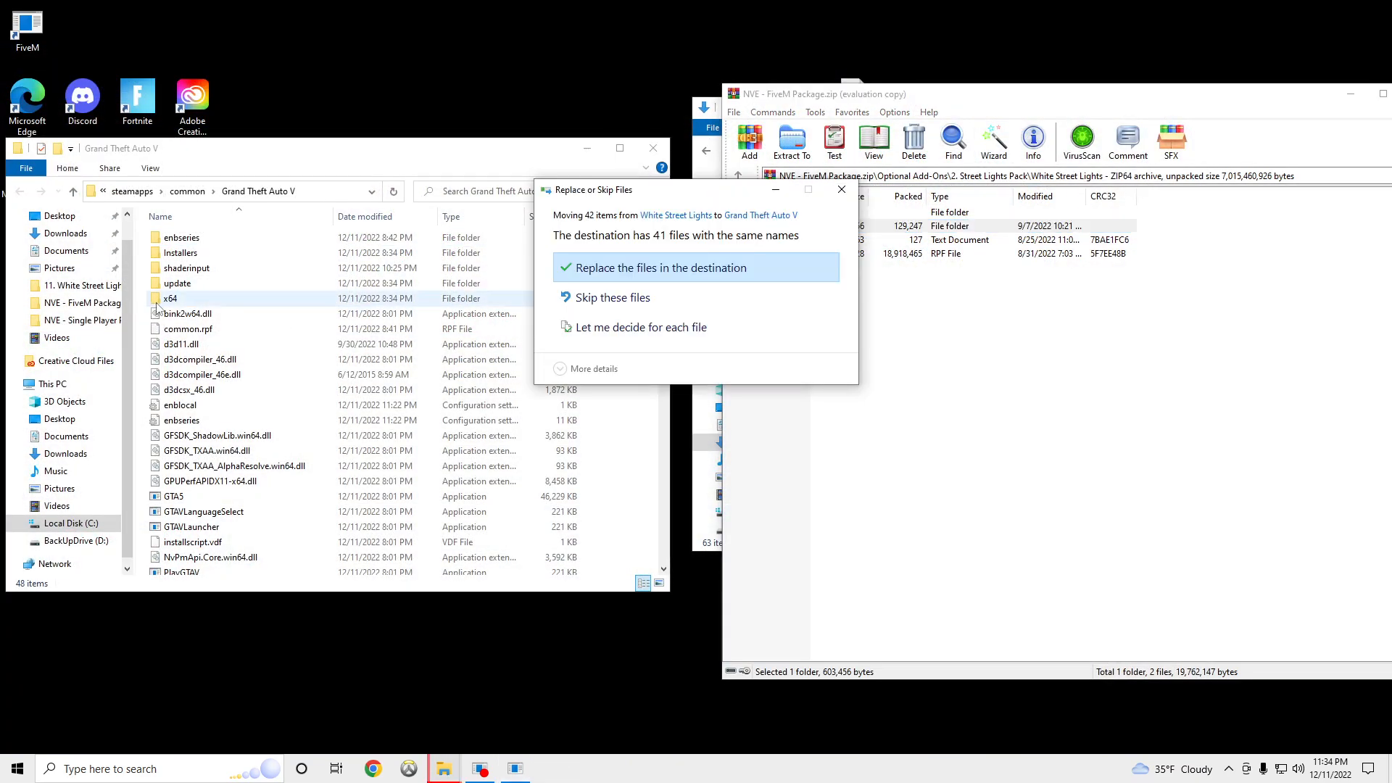
click(660, 267)
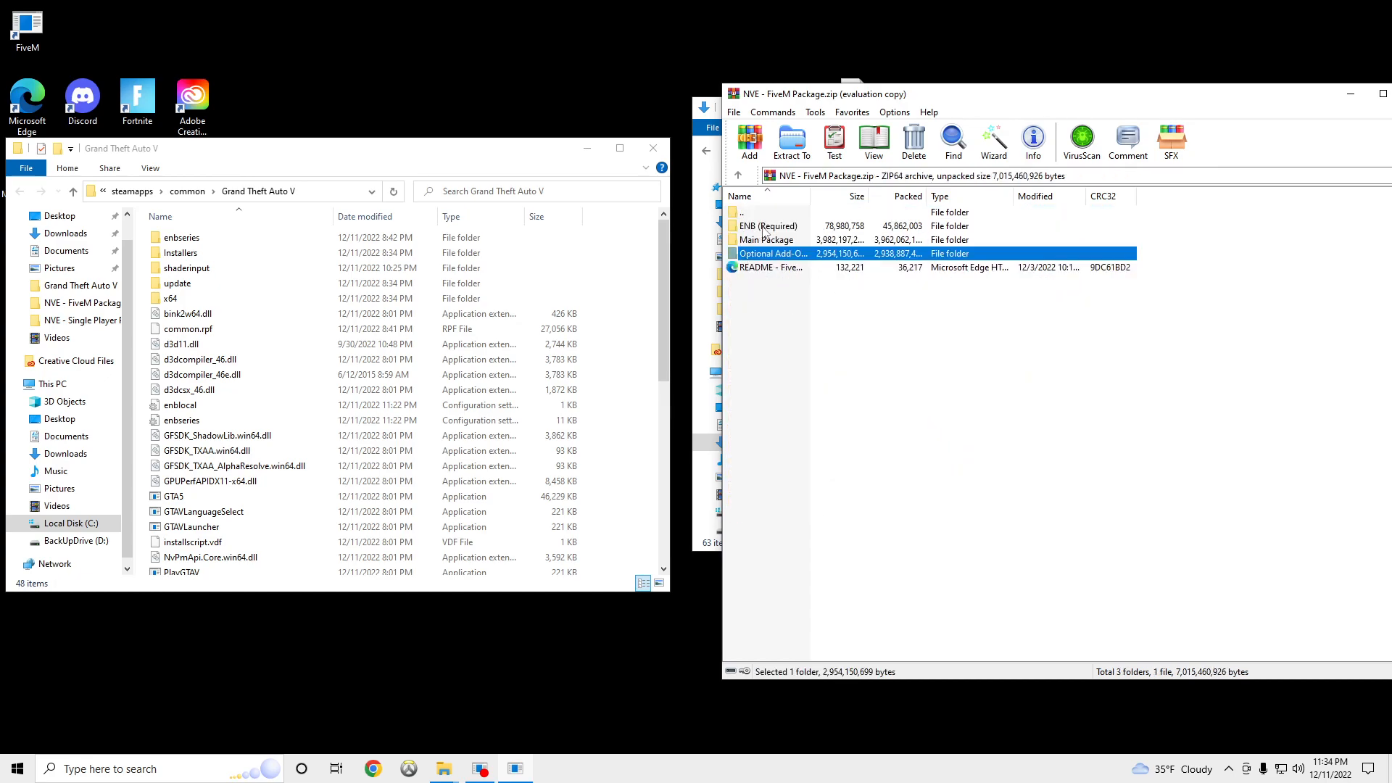
- Install the ENB (Required) Medium Settings Preset into the GTA V folder, overwriting 71 files
double_click(766, 227)
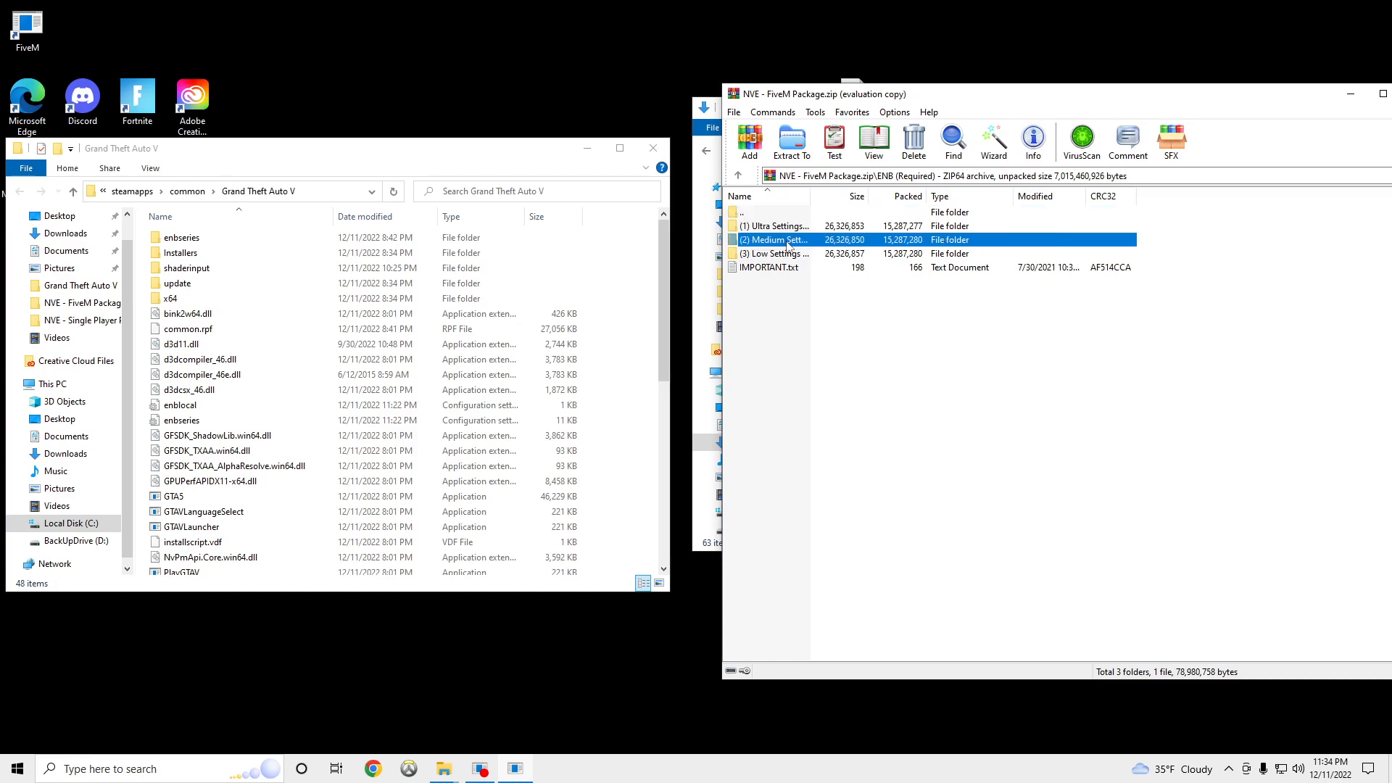
double_click(777, 239)
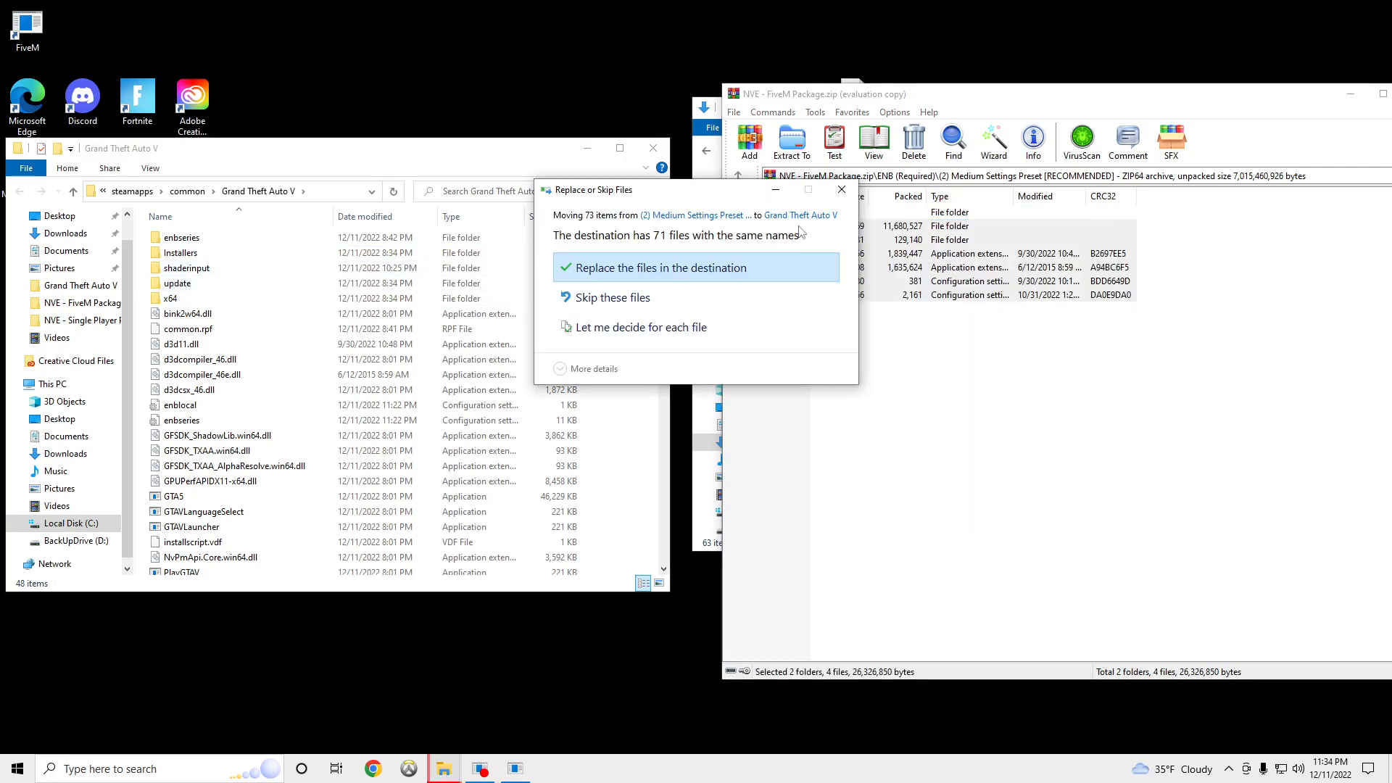
click(661, 267)
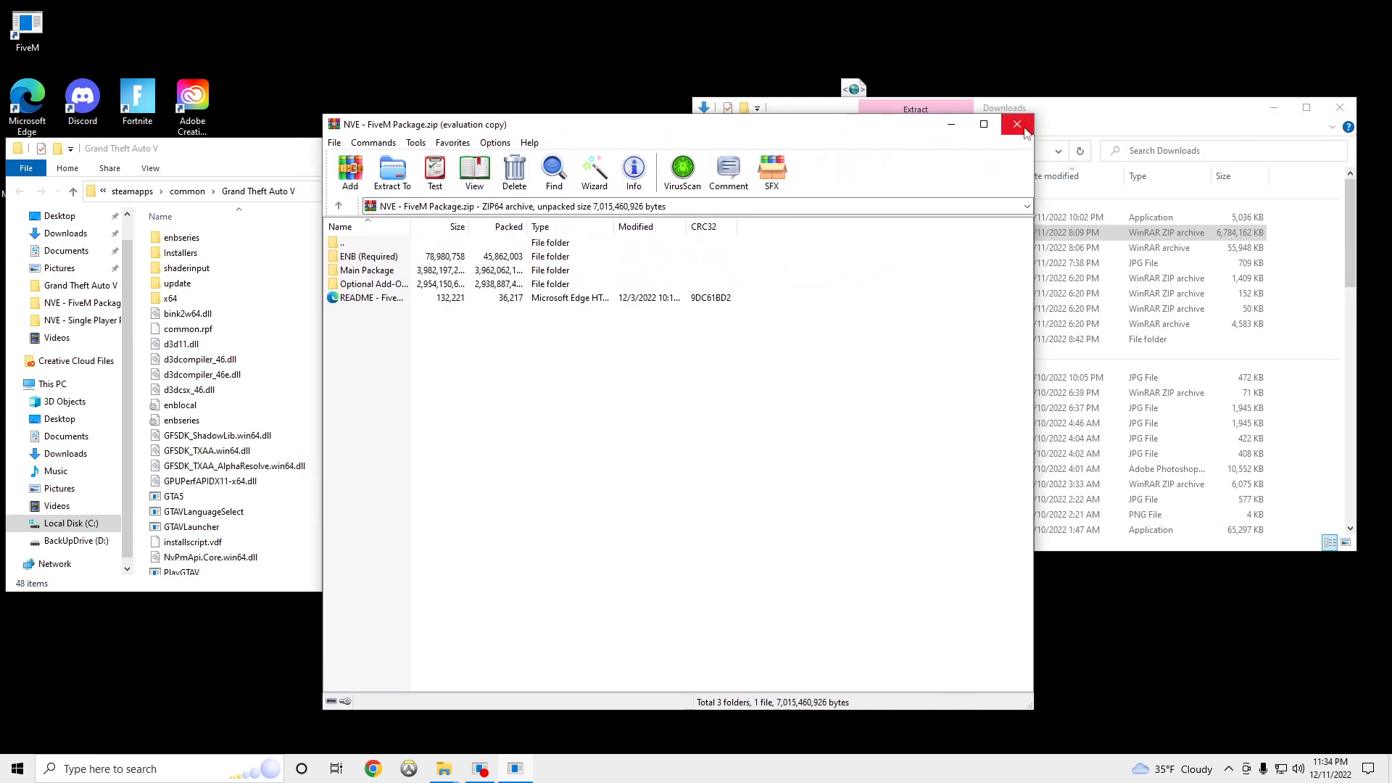
- Close the Grand Theft Auto V and Downloads windows and launch FiveM from the desktop
click(1018, 124)
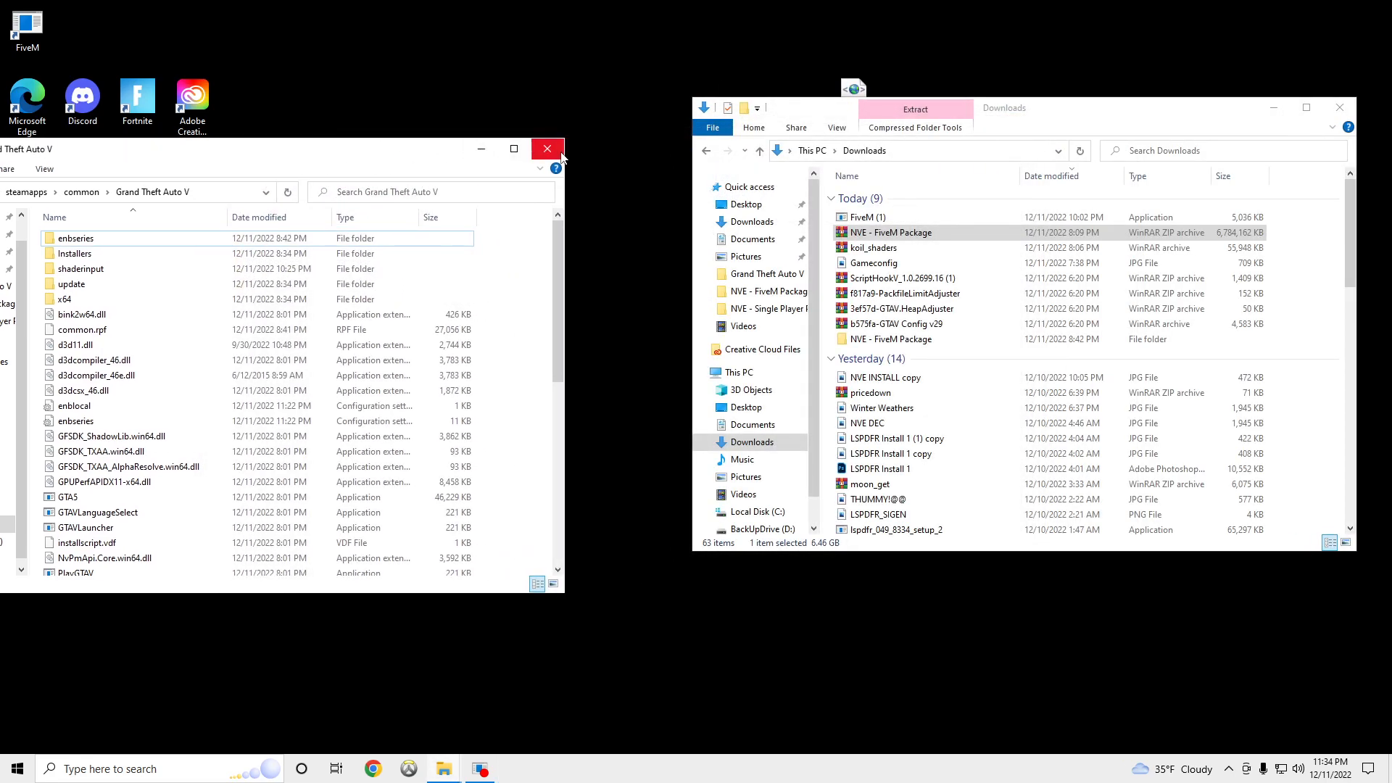
click(547, 148)
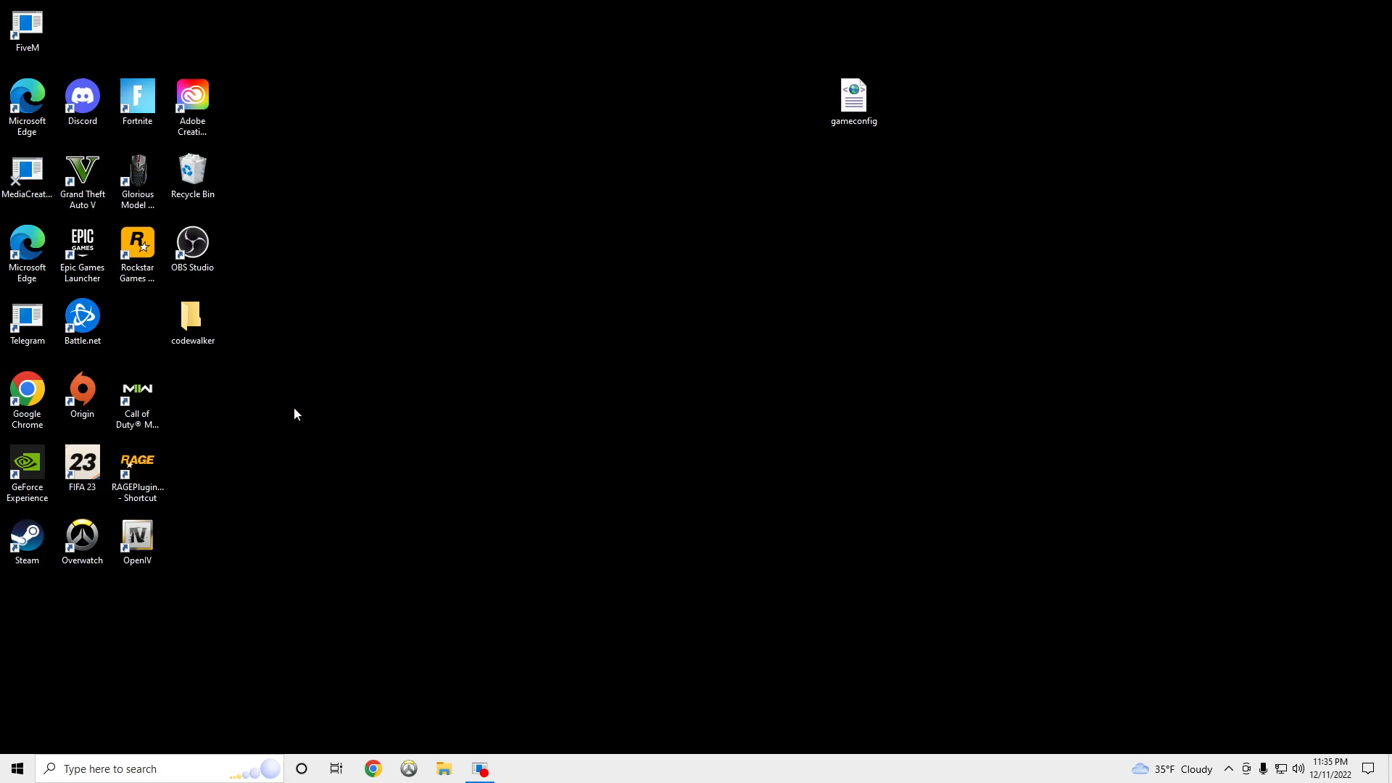
double_click(26, 26)
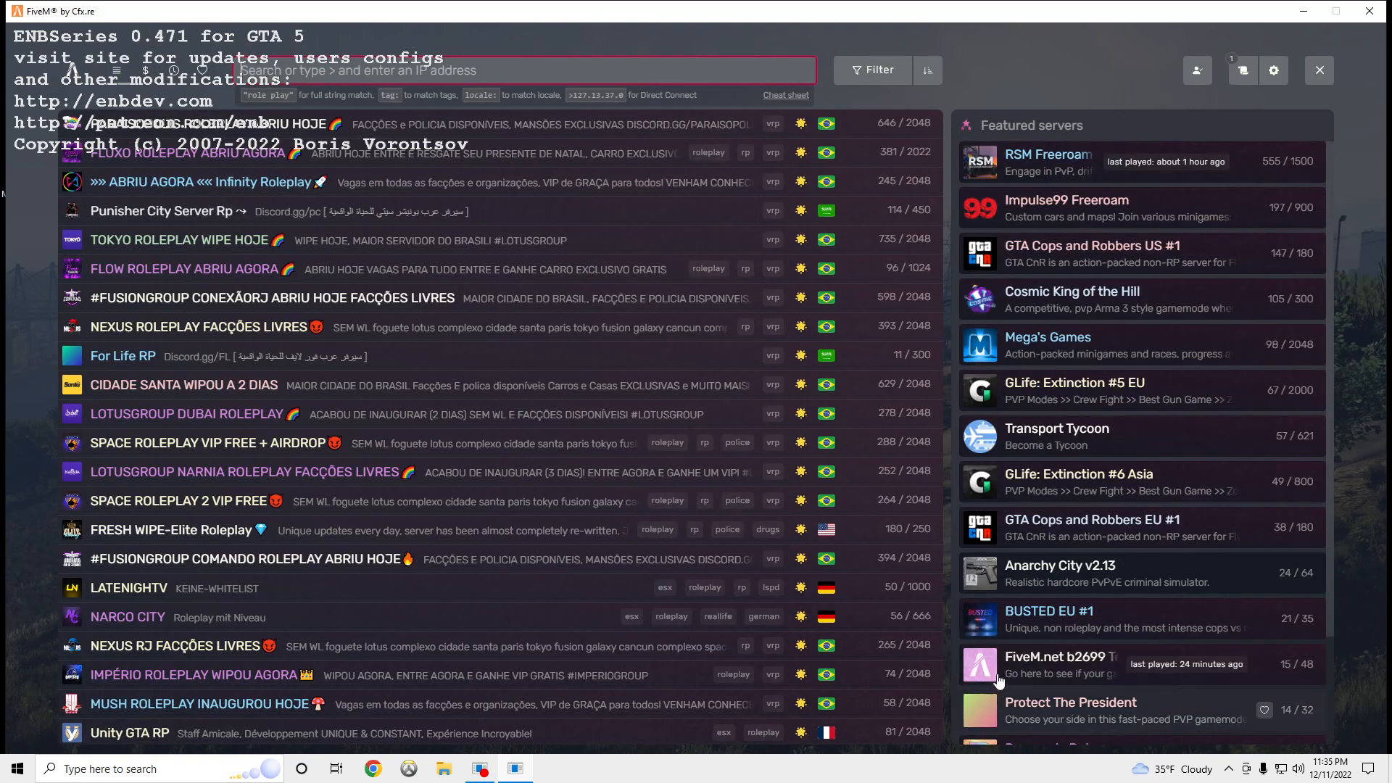
- Connect to the FiveM.net b2699 Test Server from the server list
click(1066, 664)
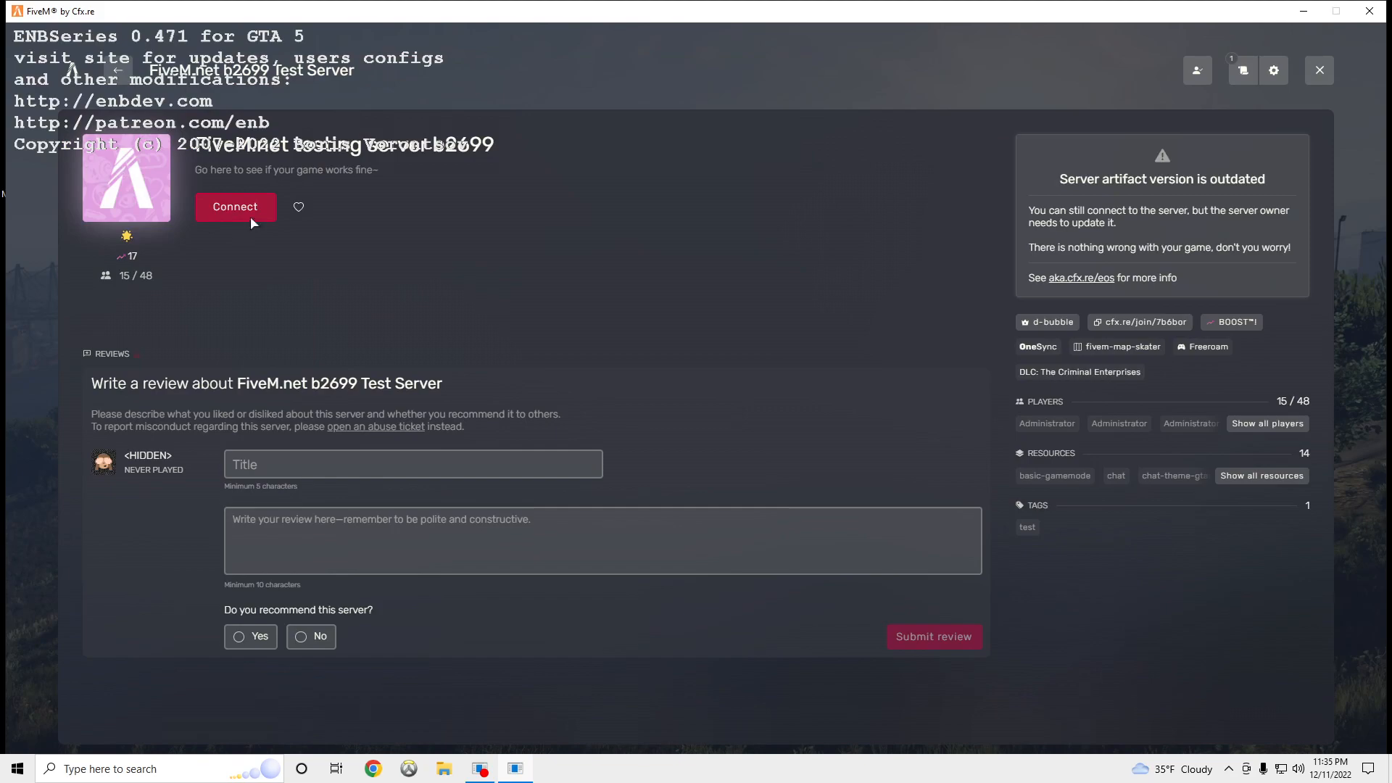
click(235, 208)
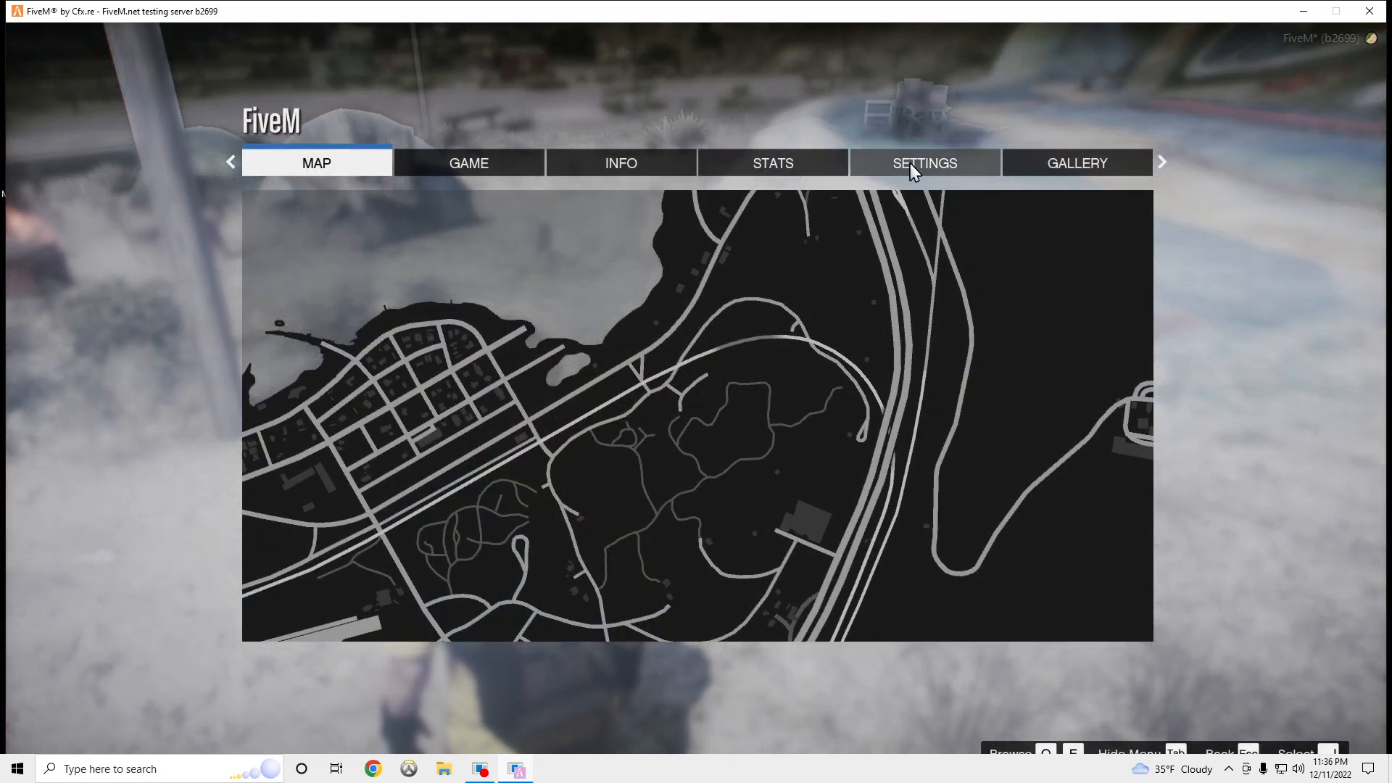
- Bring up the Graphics settings in FiveM, accepting the online settings-change alert
click(924, 162)
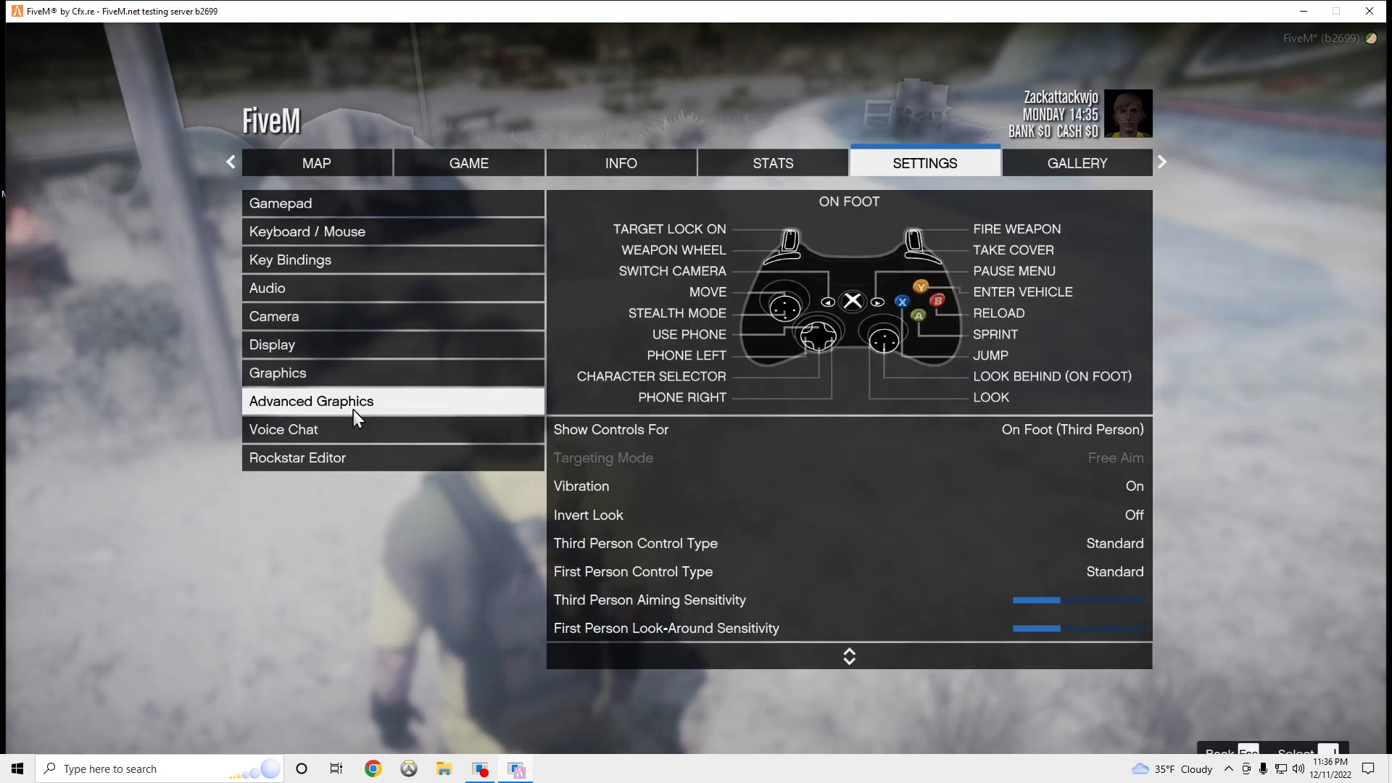
click(310, 401)
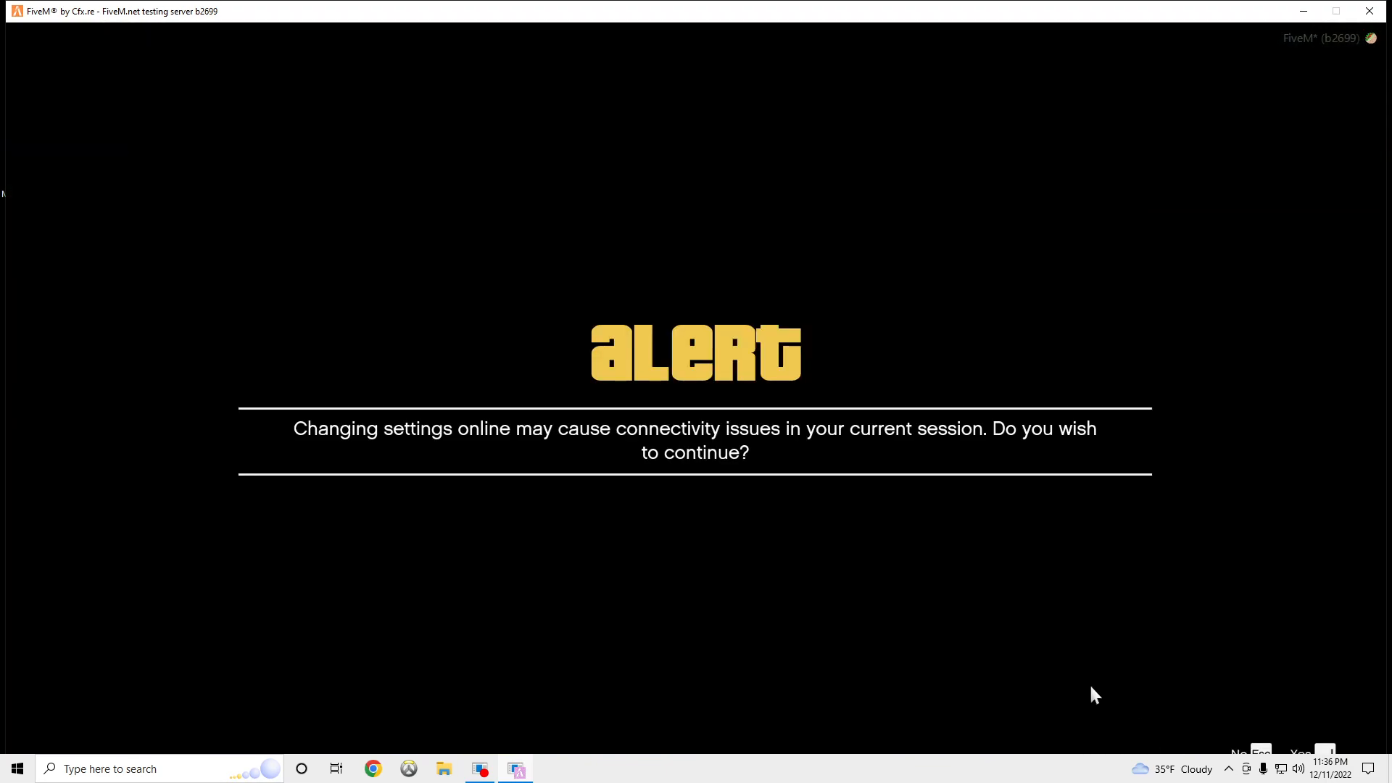
click(1299, 752)
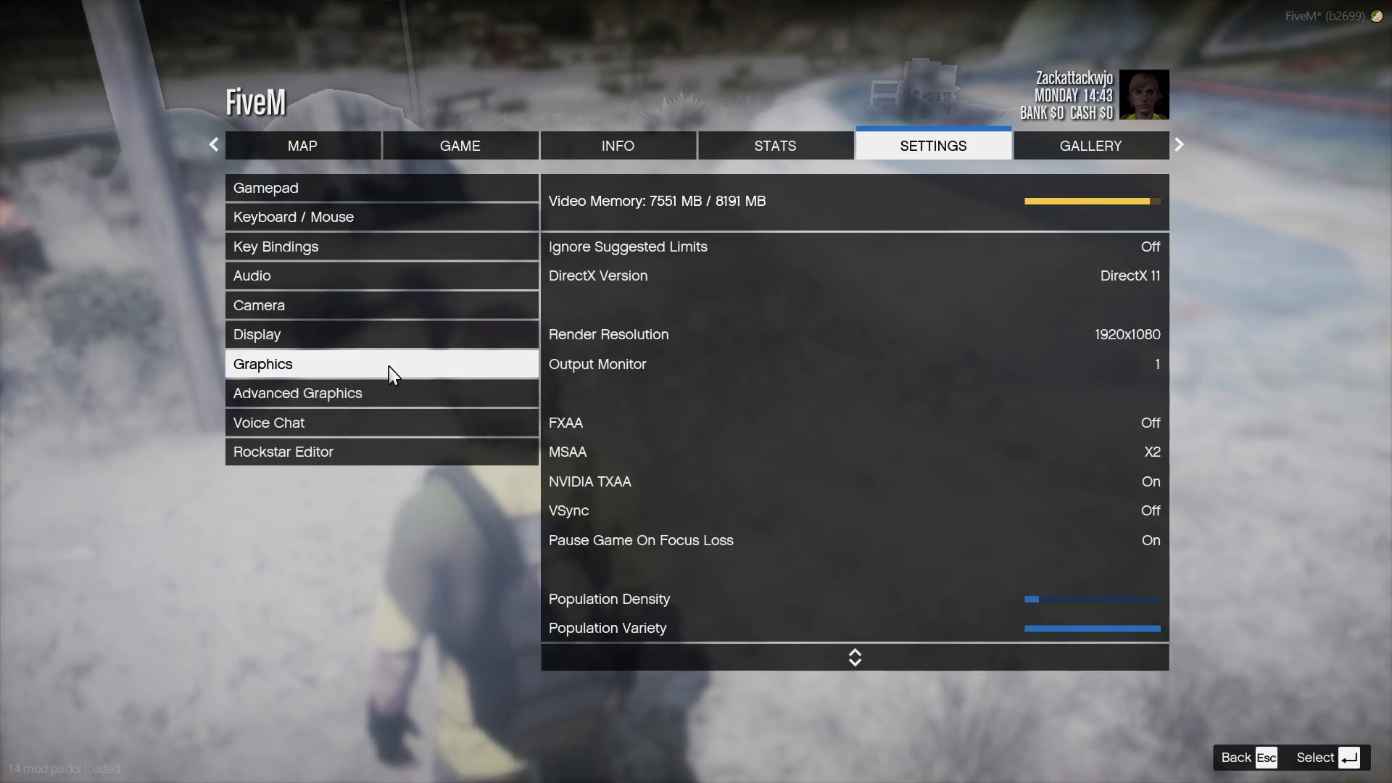
mouse_move(510, 360)
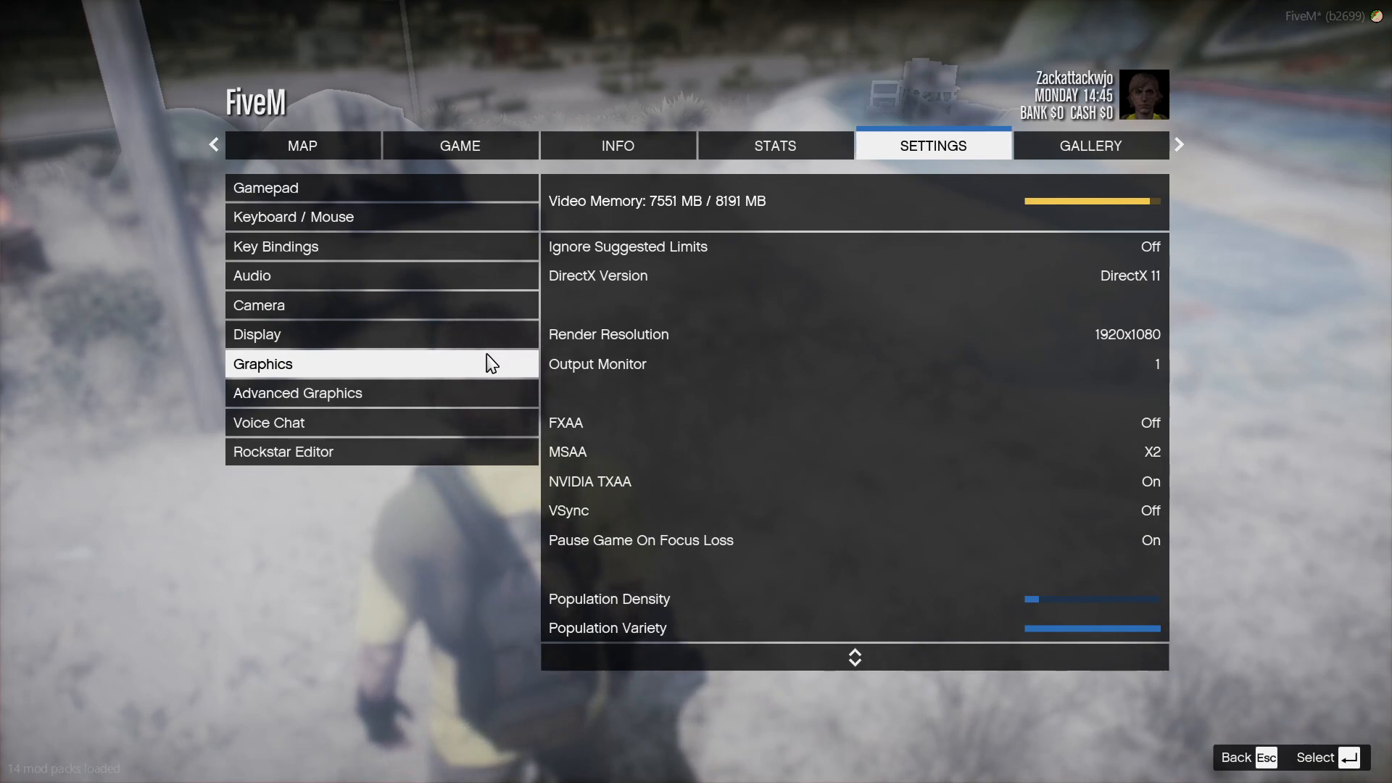
mouse_move(987, 263)
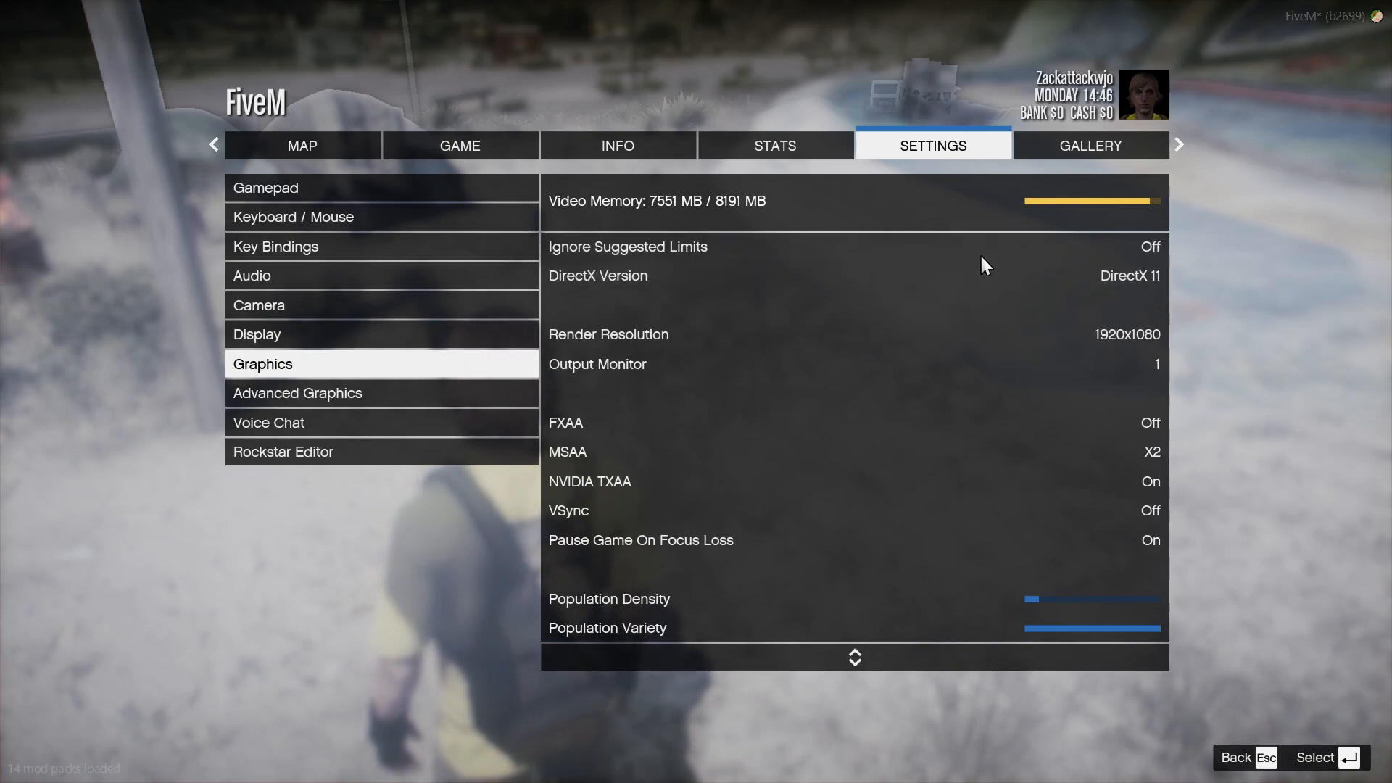
mouse_move(942, 275)
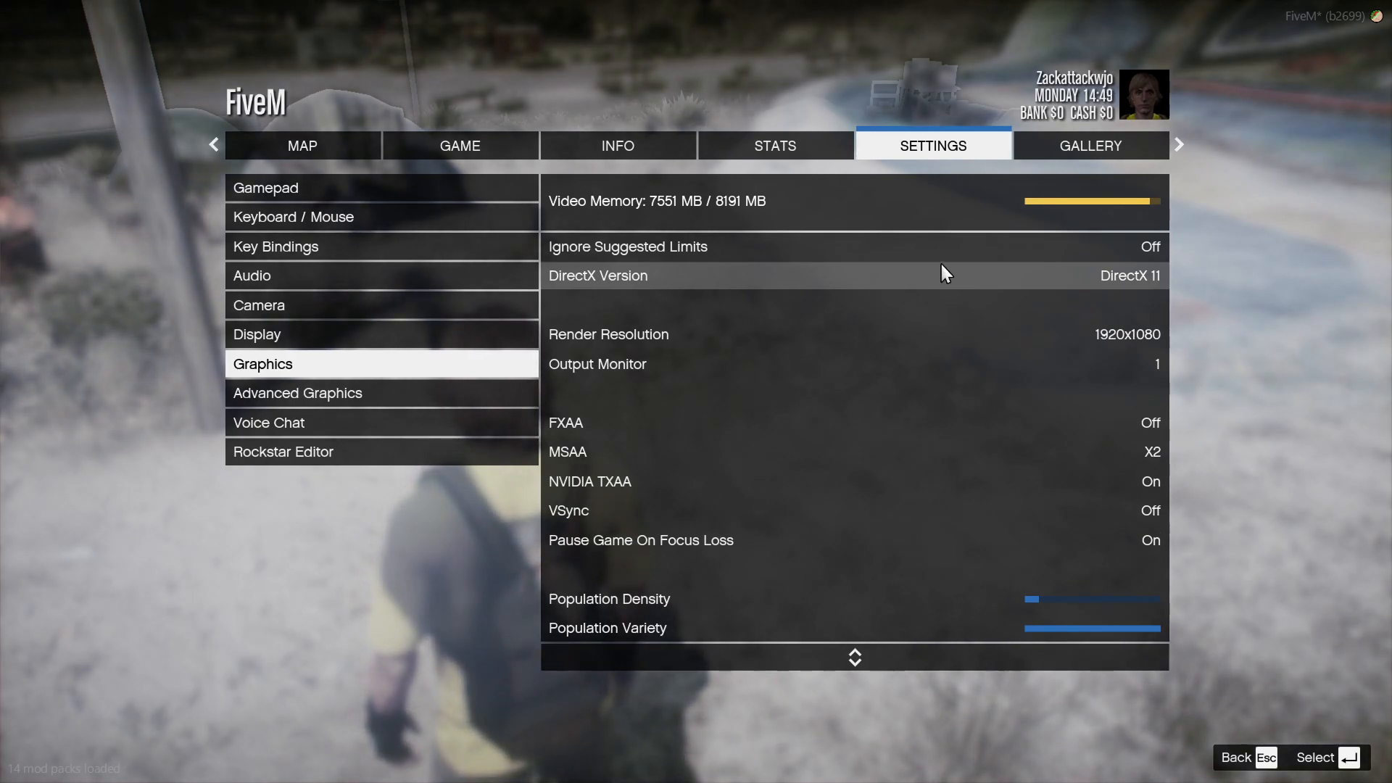
mouse_move(793, 586)
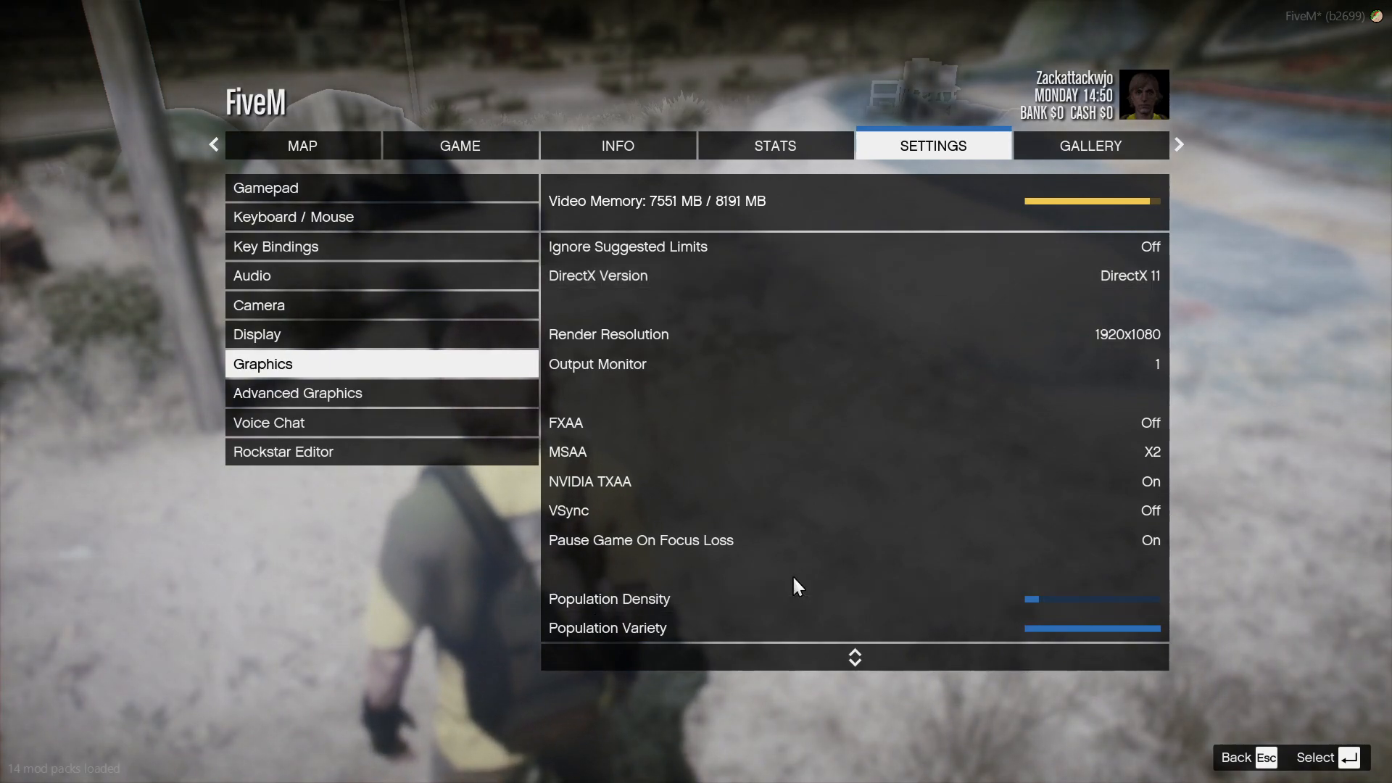
mouse_move(790, 539)
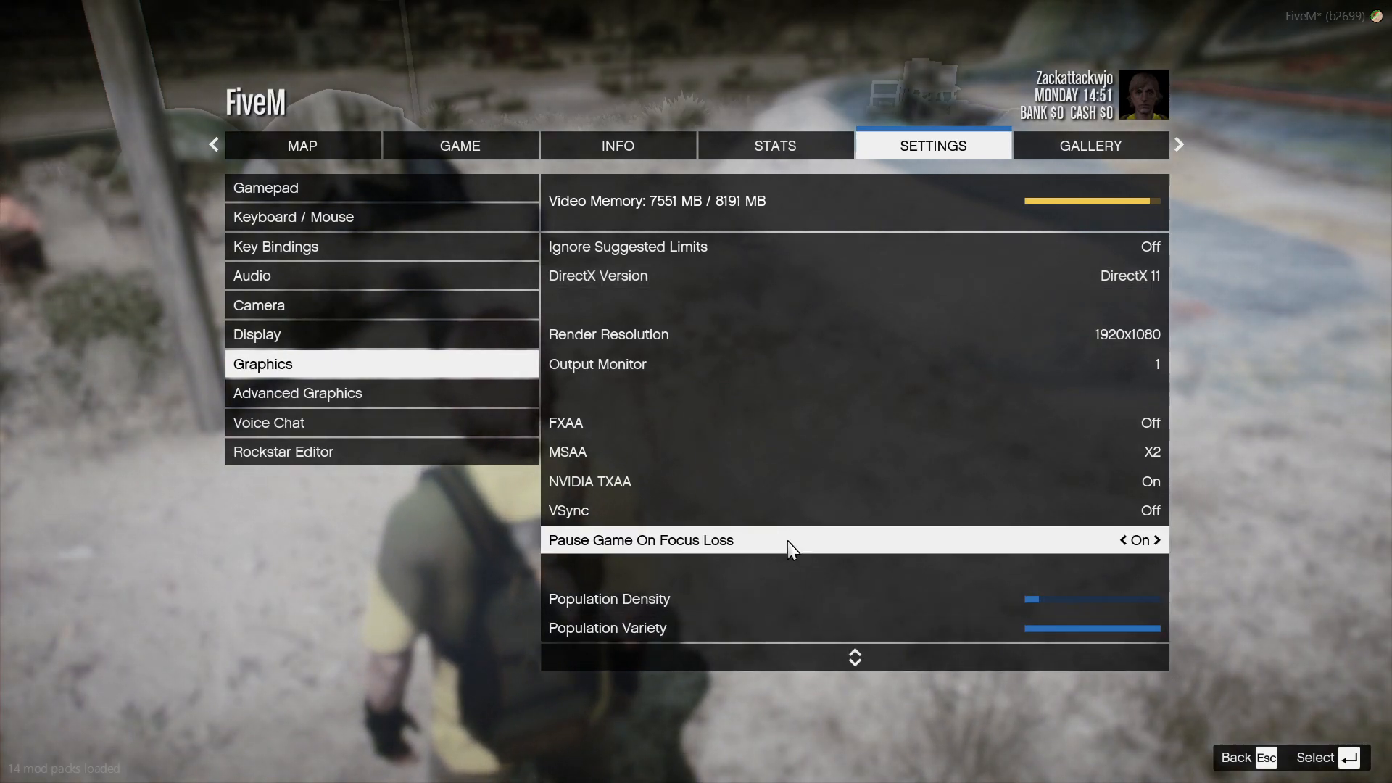
- Set Post FX to Ultra, apply it, and go to the Advanced Graphics settings
scroll(down, 3)
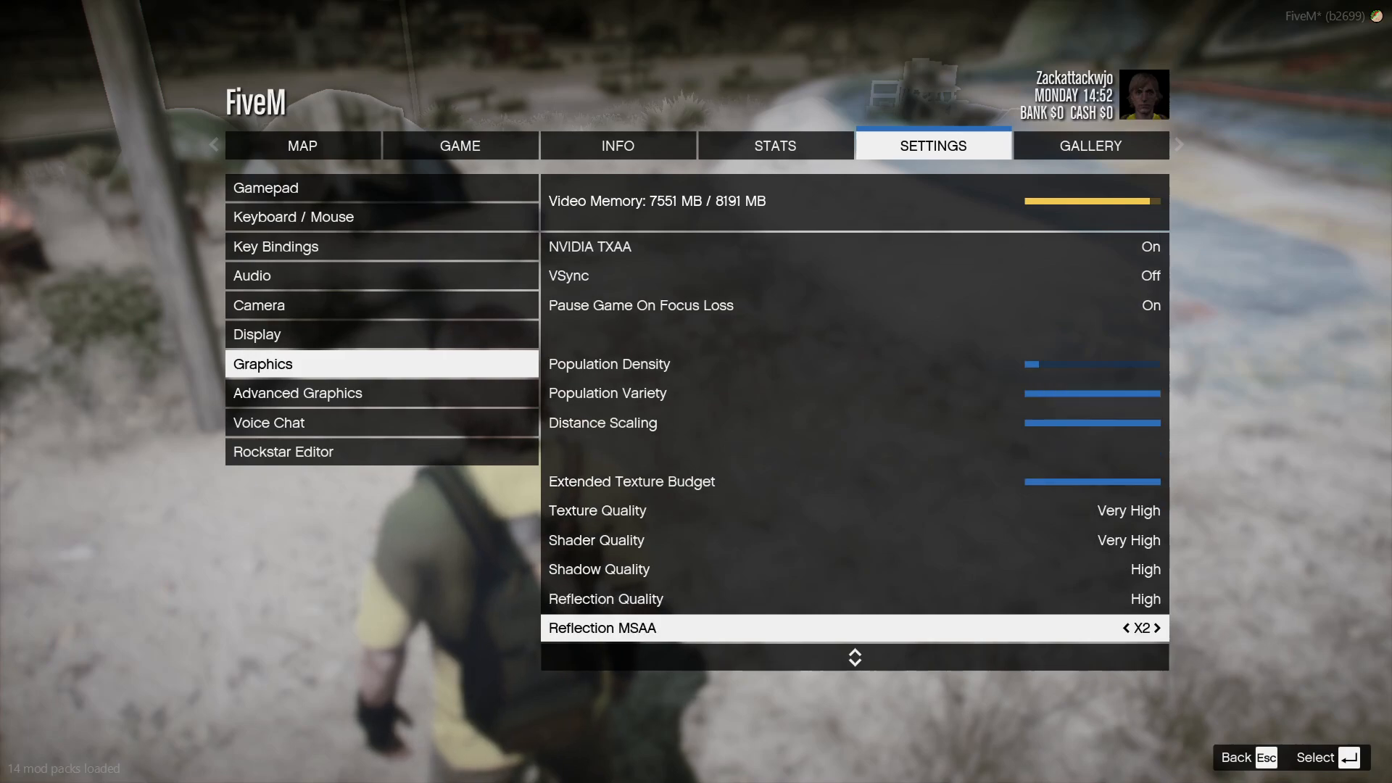
scroll(down, 3)
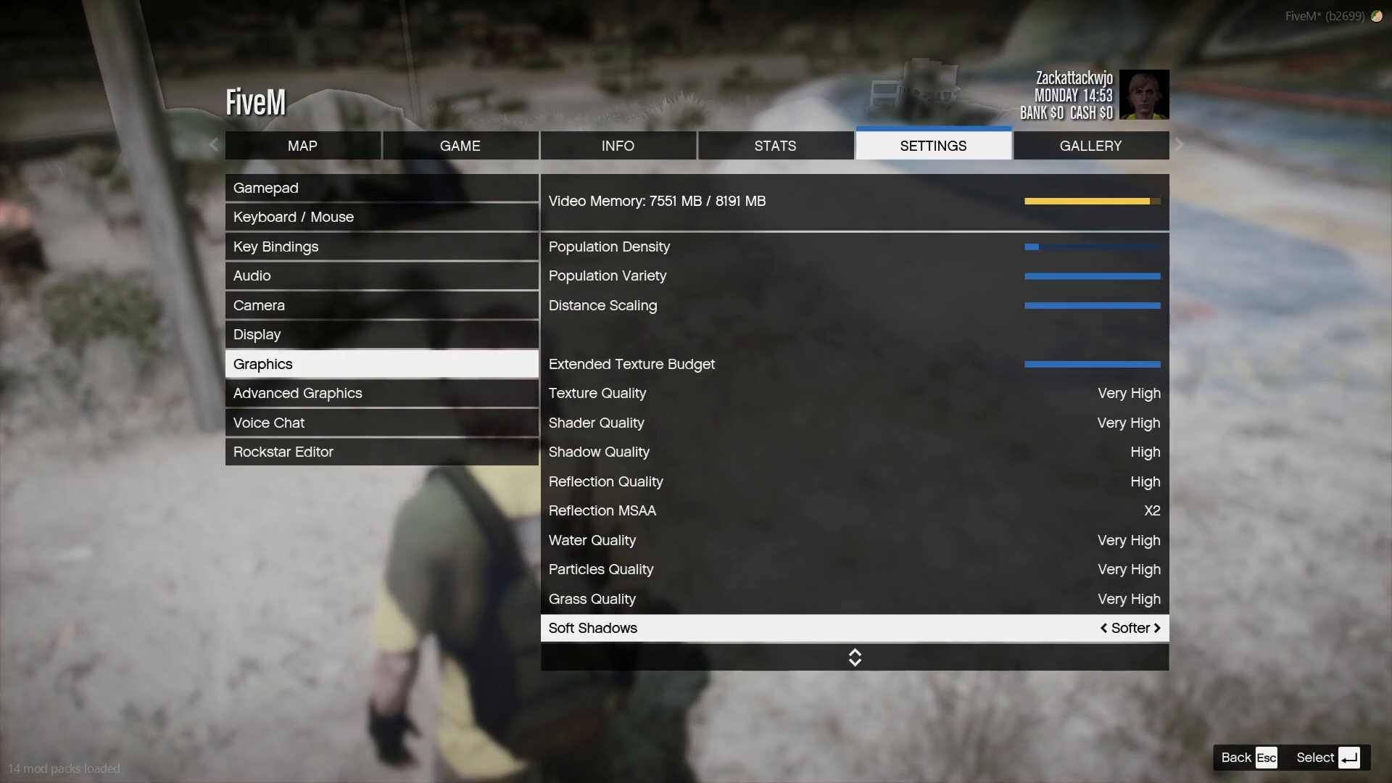
scroll(down, 3)
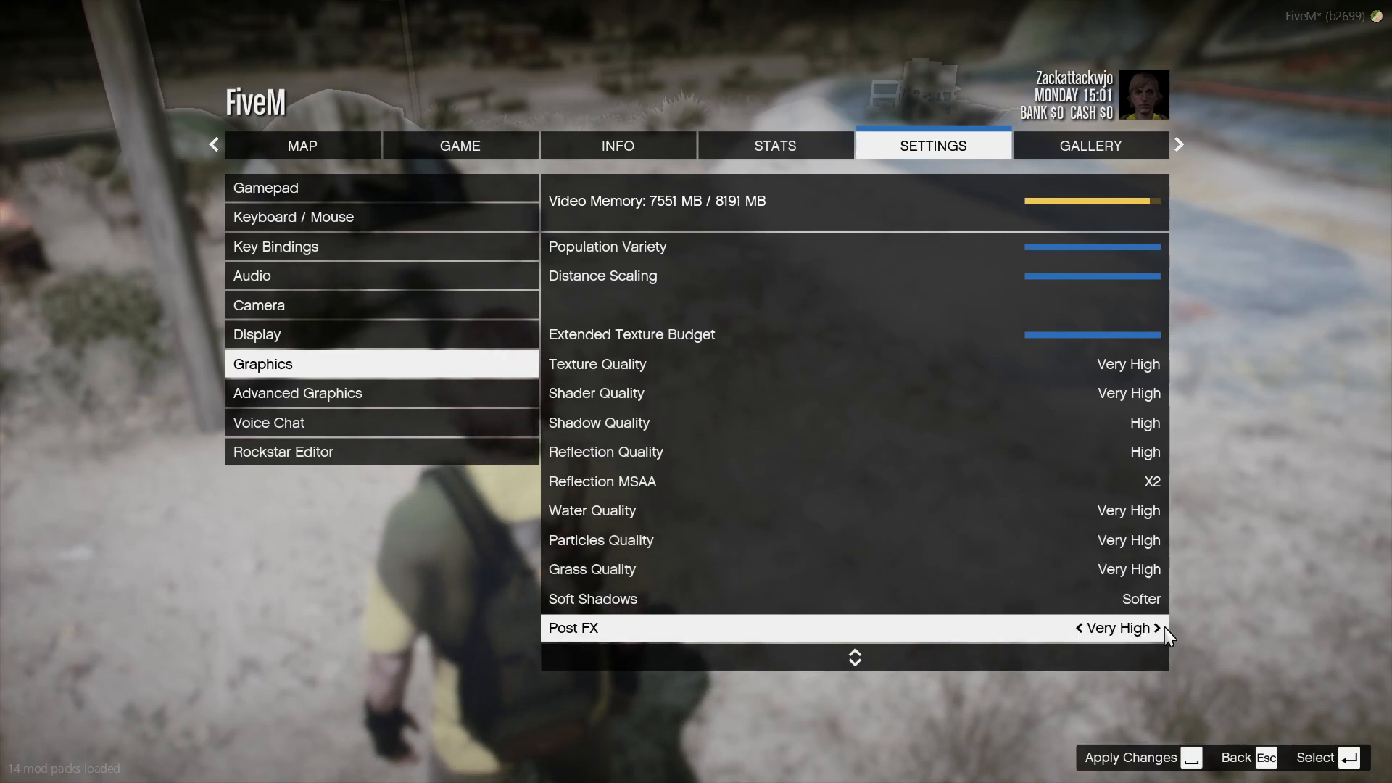
mouse_move(1105, 635)
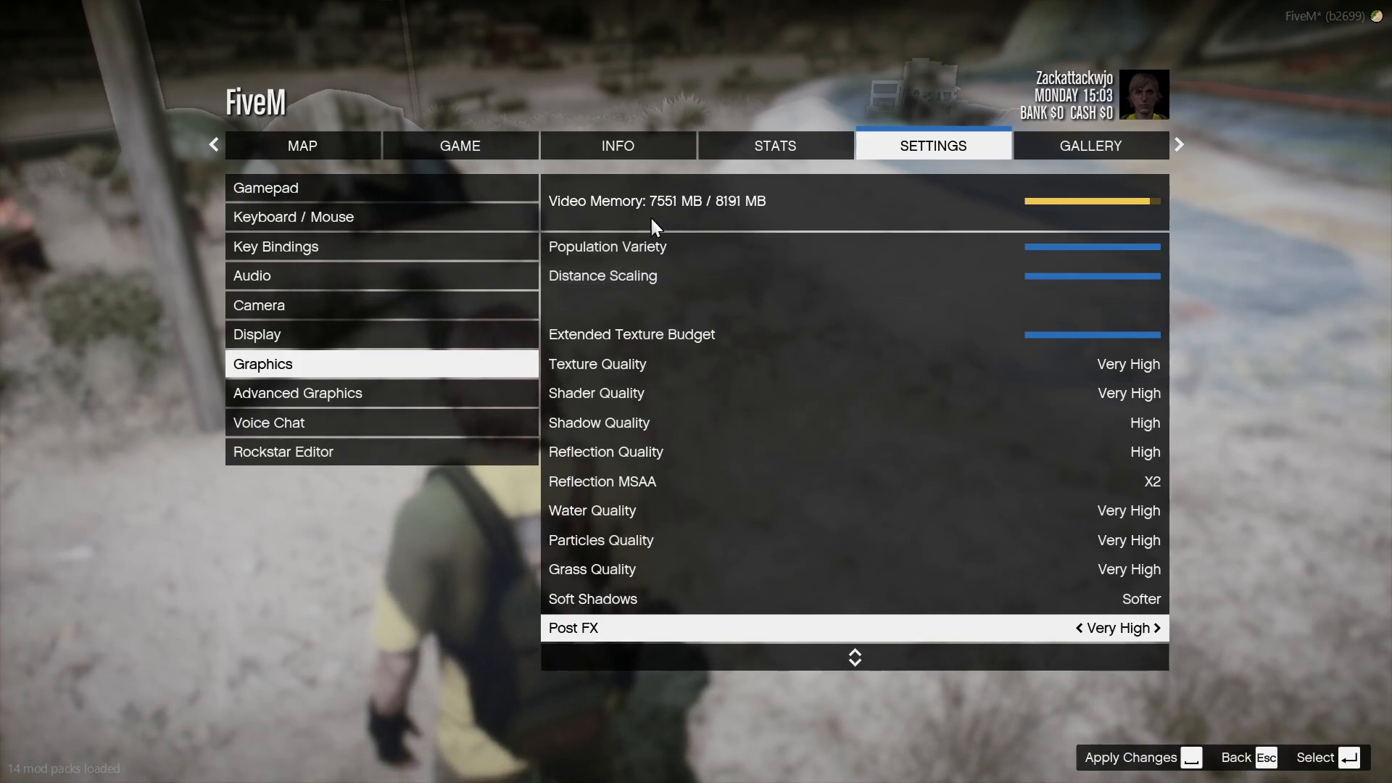
mouse_move(1114, 639)
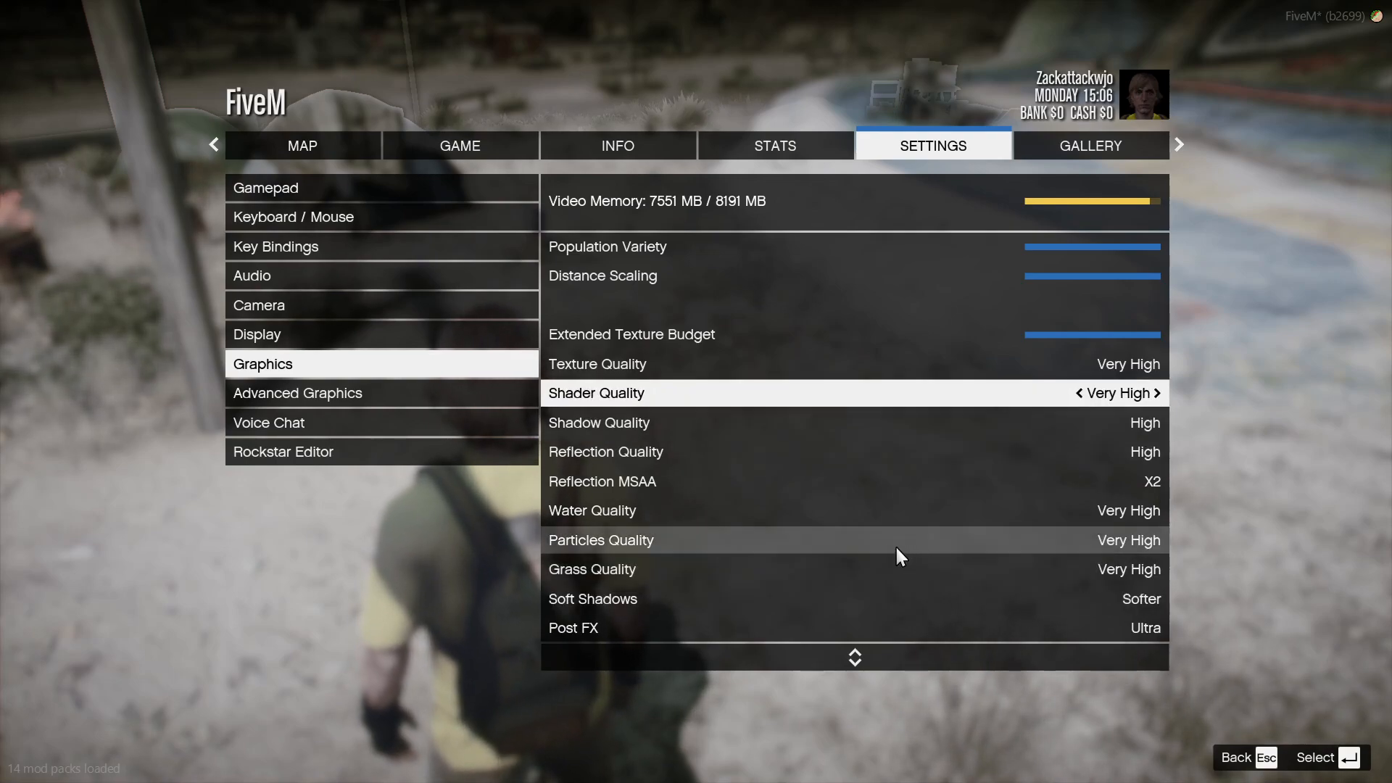
mouse_move(653, 390)
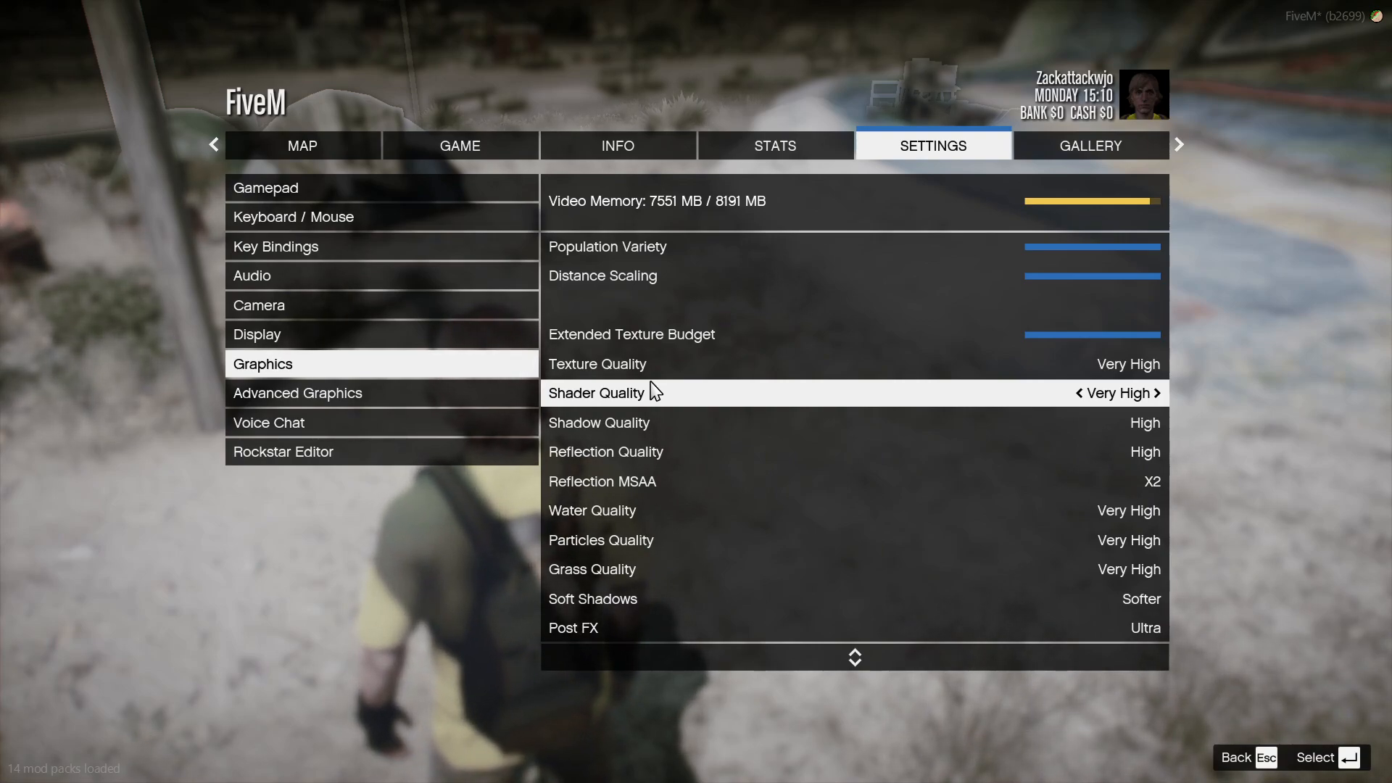
mouse_move(667, 481)
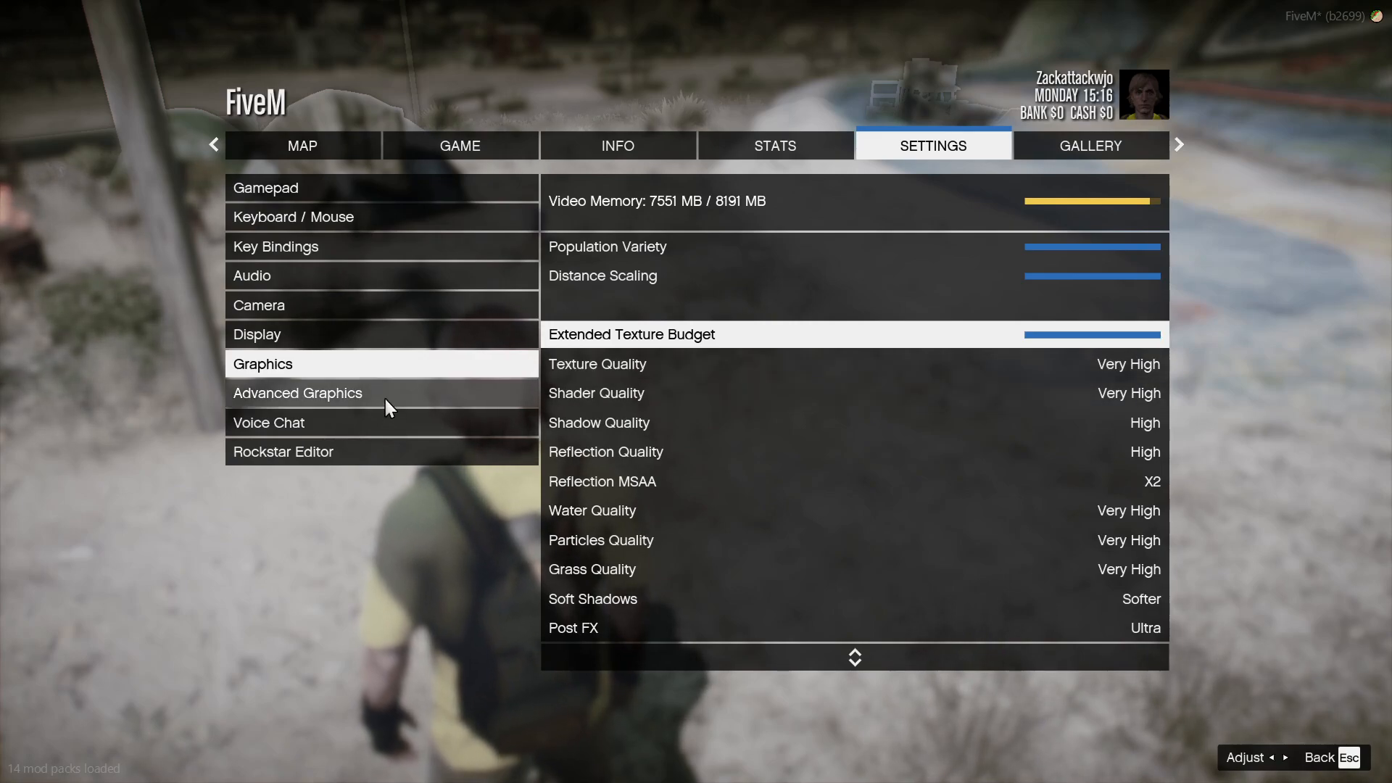
click(296, 393)
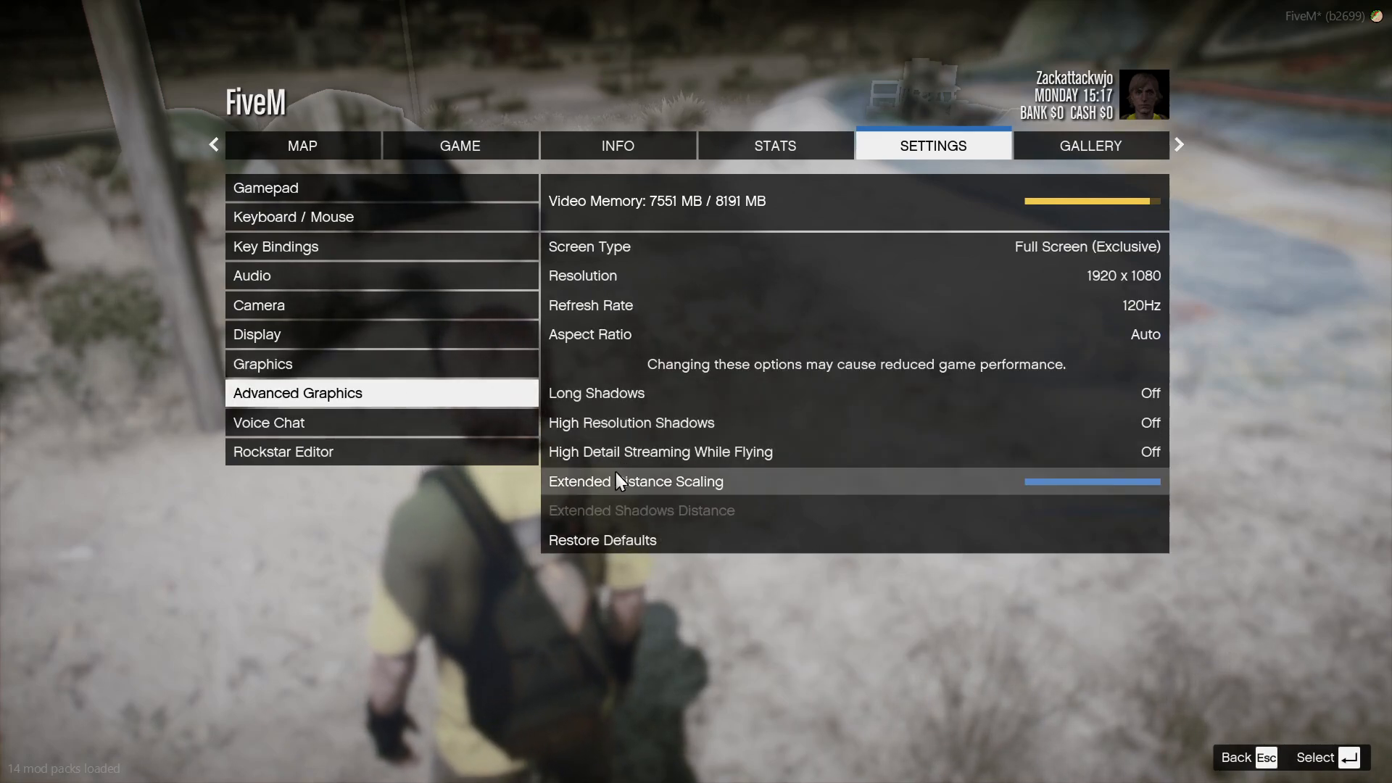